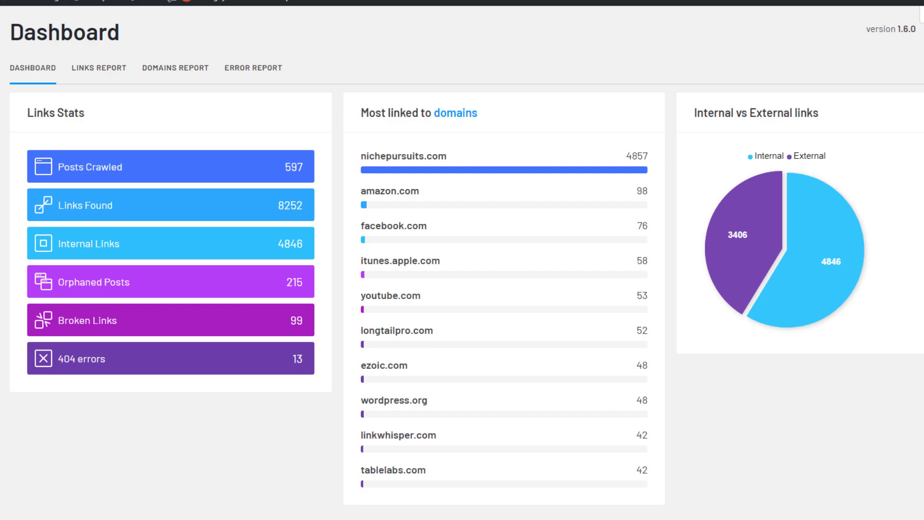
mouse_move(4, 477)
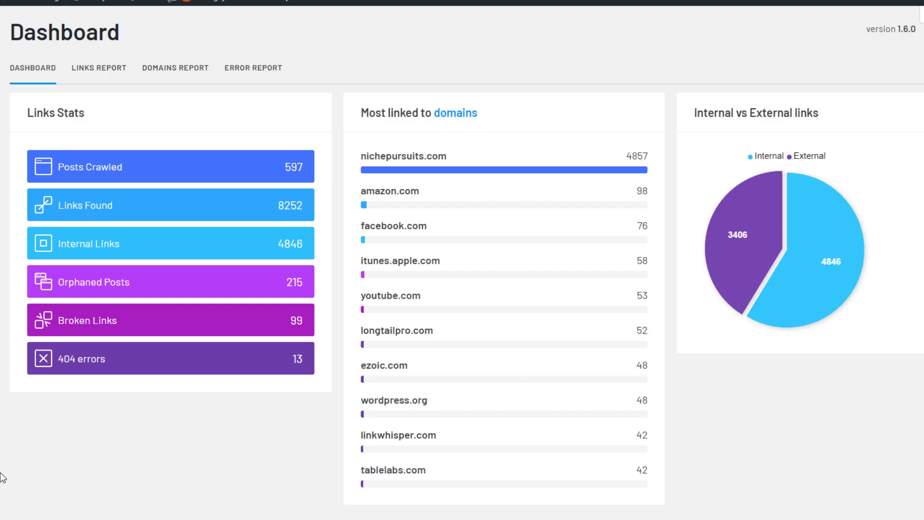
Step: Turn on Interlink External Sites in Advanced Settings so the access code field appears
scroll("down", 3)
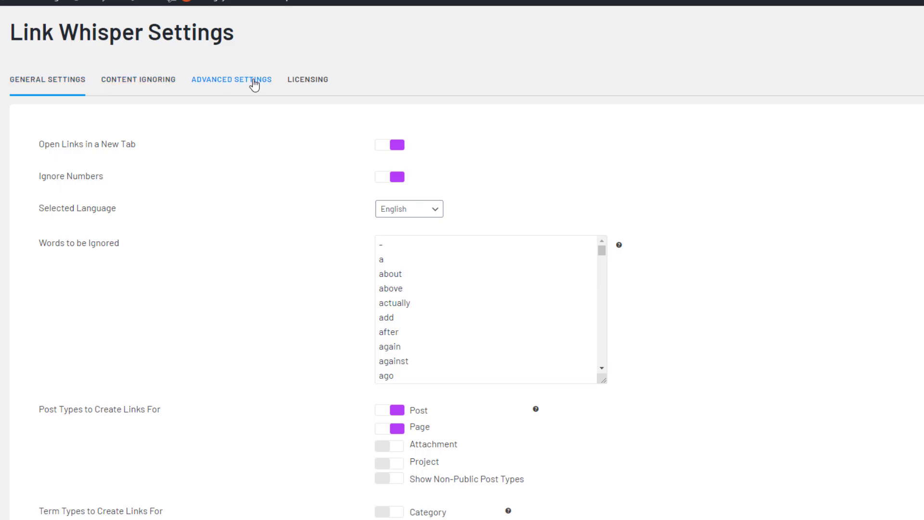
scroll("down", 3)
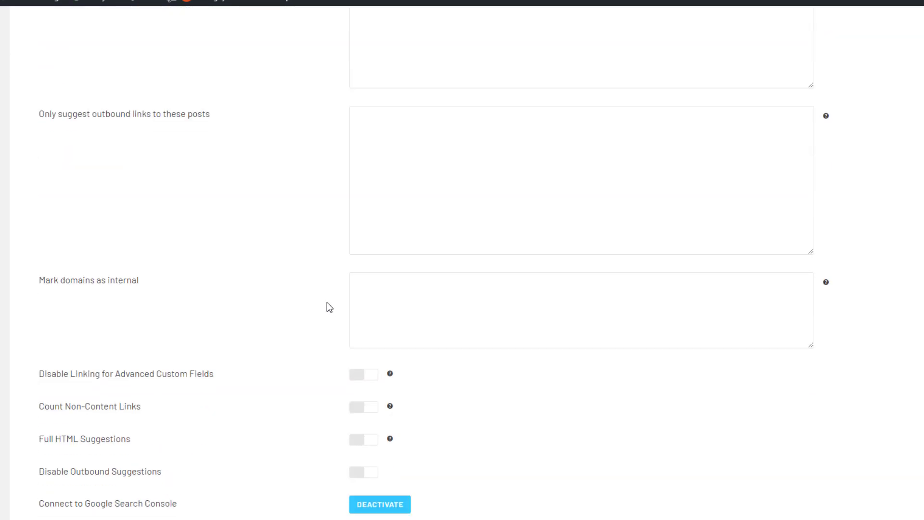
scroll("down", 3)
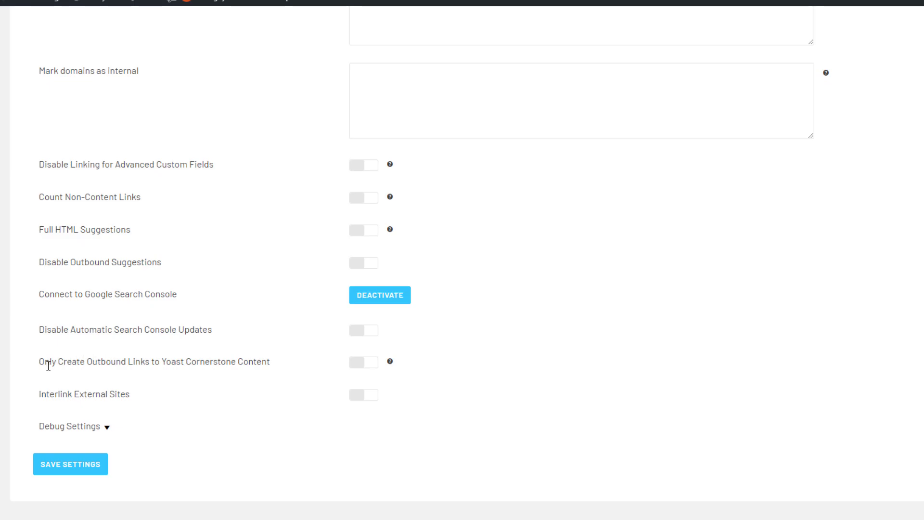
mouse_move(46, 399)
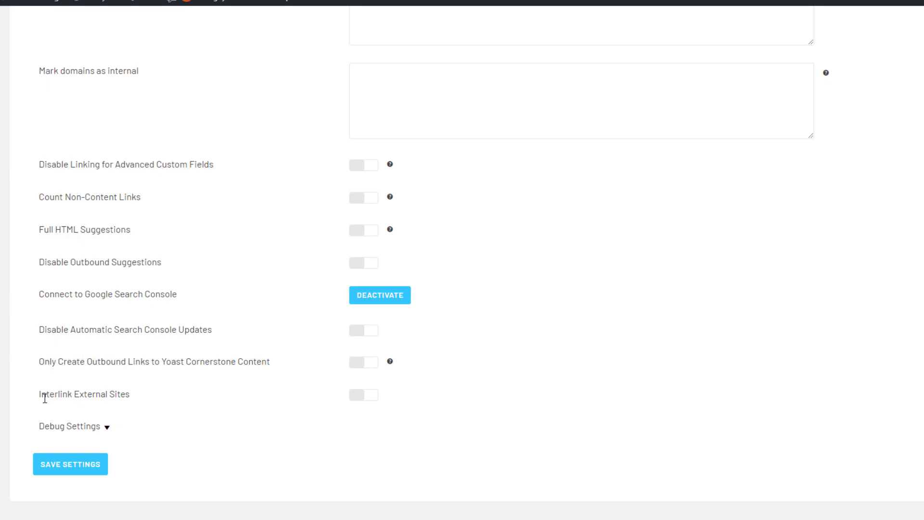
mouse_move(350, 404)
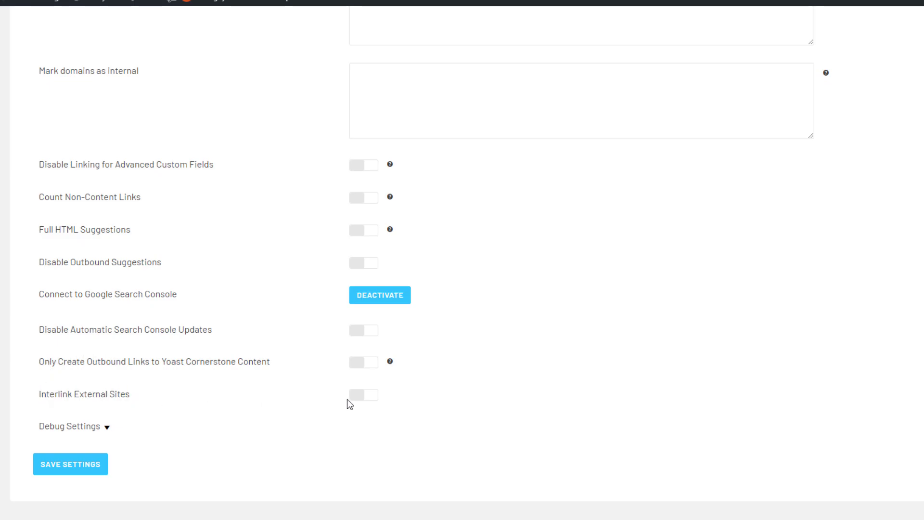
left_click(364, 395)
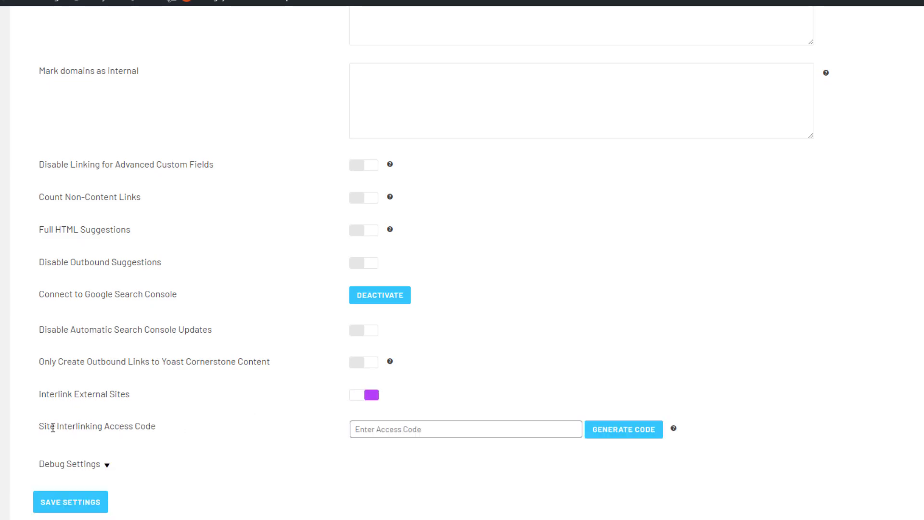
mouse_move(269, 451)
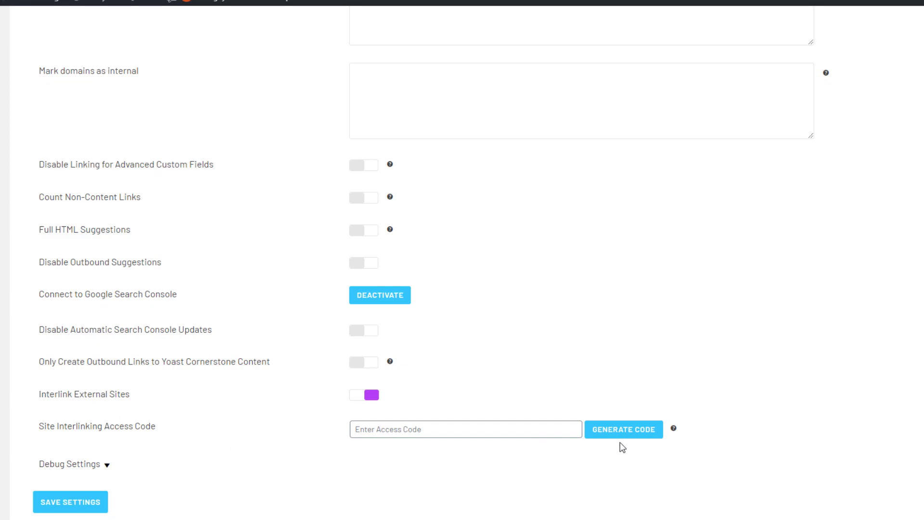
mouse_move(624, 429)
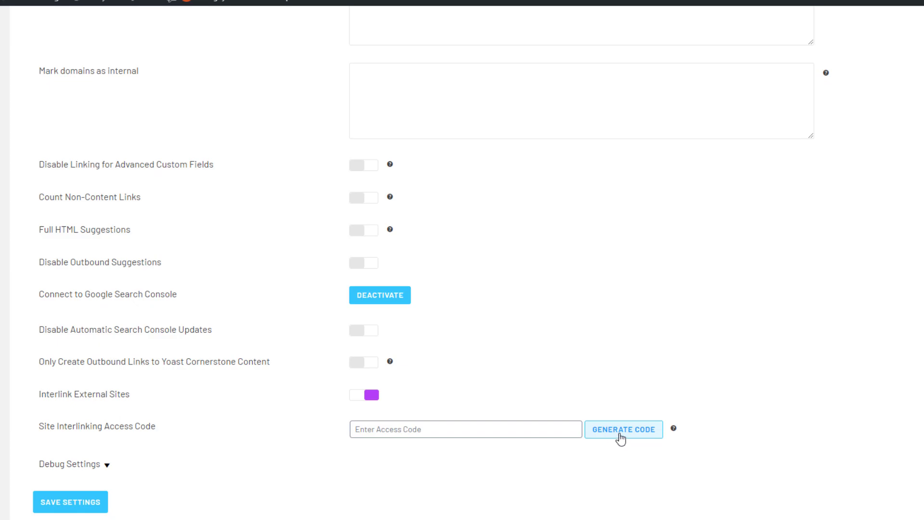
Step: Generate an access code, paste it into Site Interlinking Access Code and save the settings
left_click(623, 430)
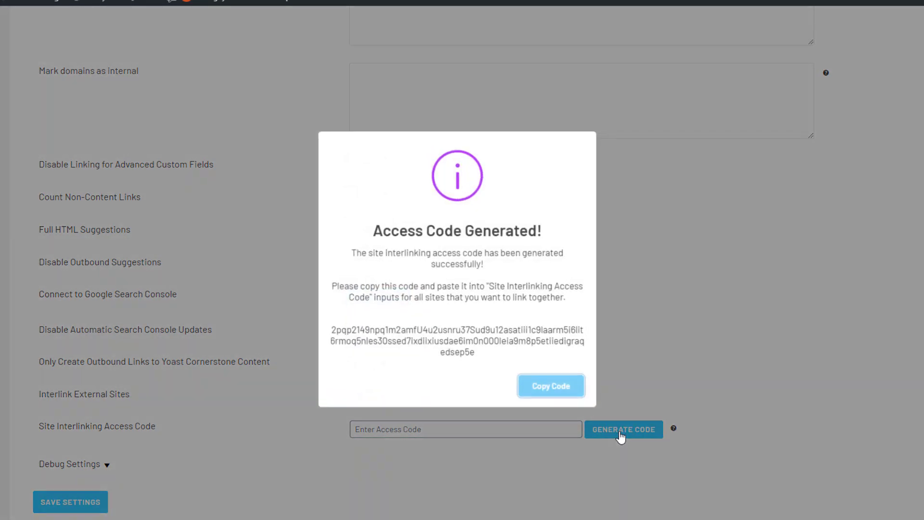
mouse_move(557, 394)
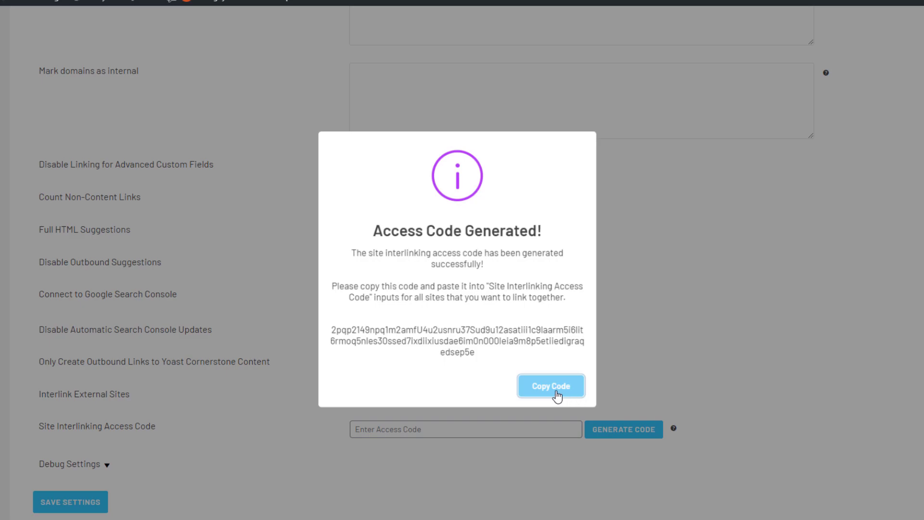
left_click(550, 385)
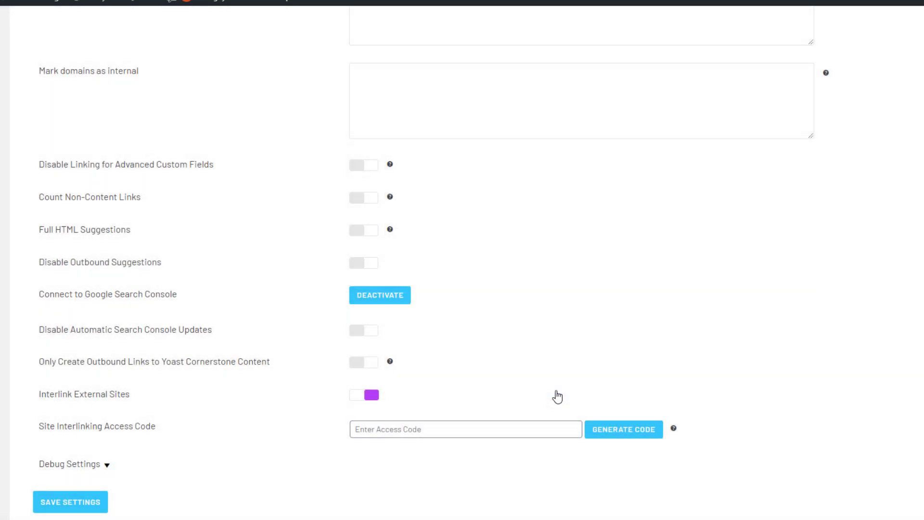
left_click(465, 429)
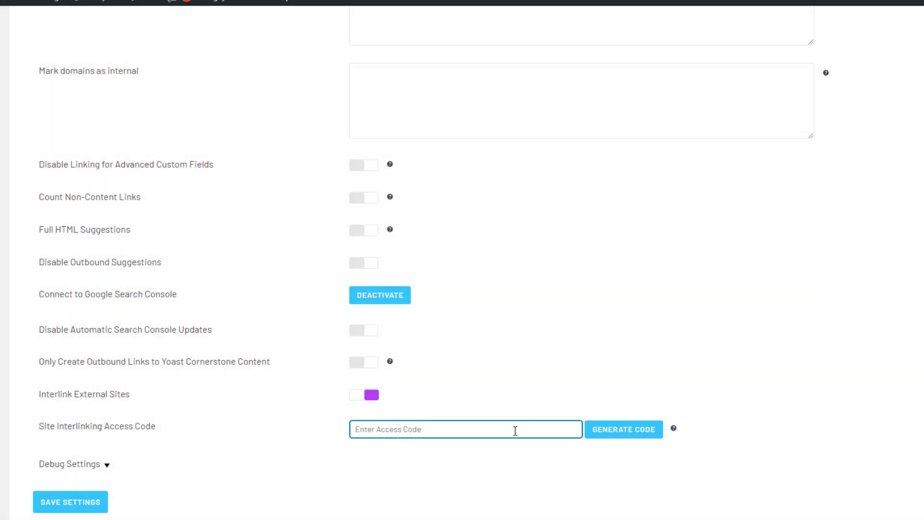
left_click(623, 429)
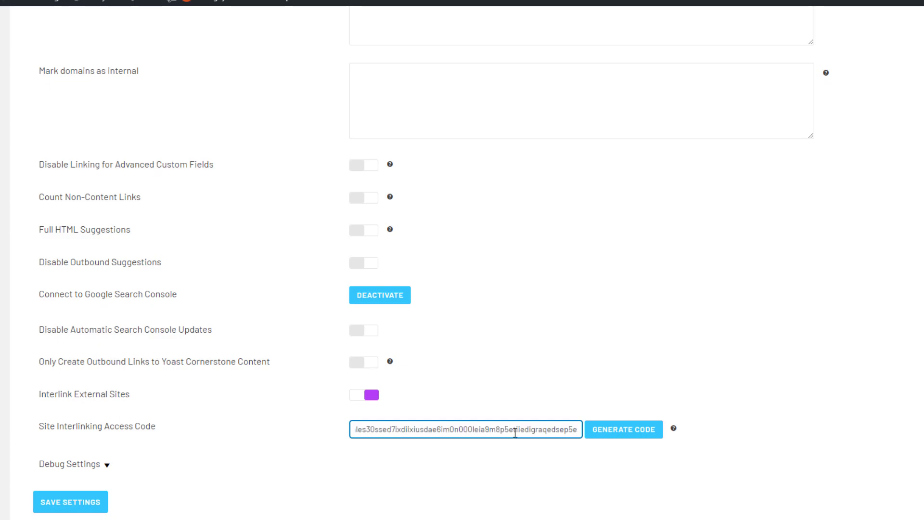
mouse_move(269, 453)
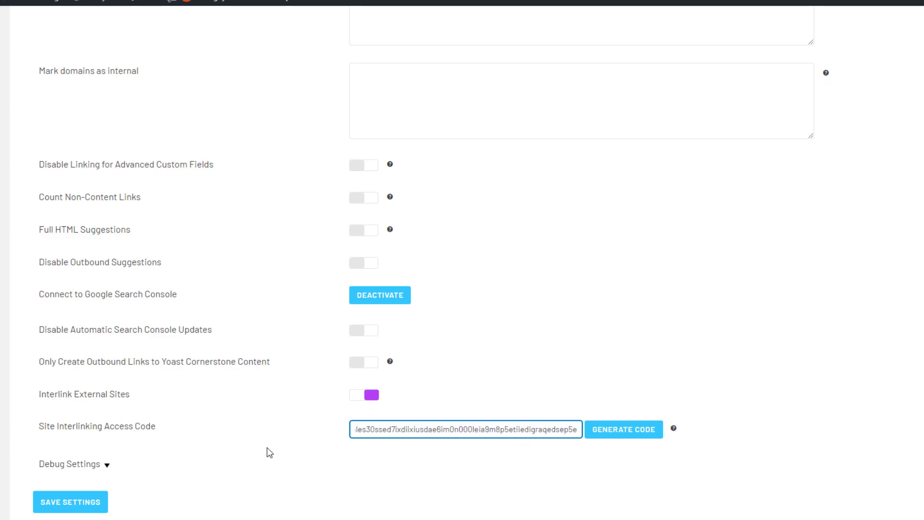
mouse_move(71, 502)
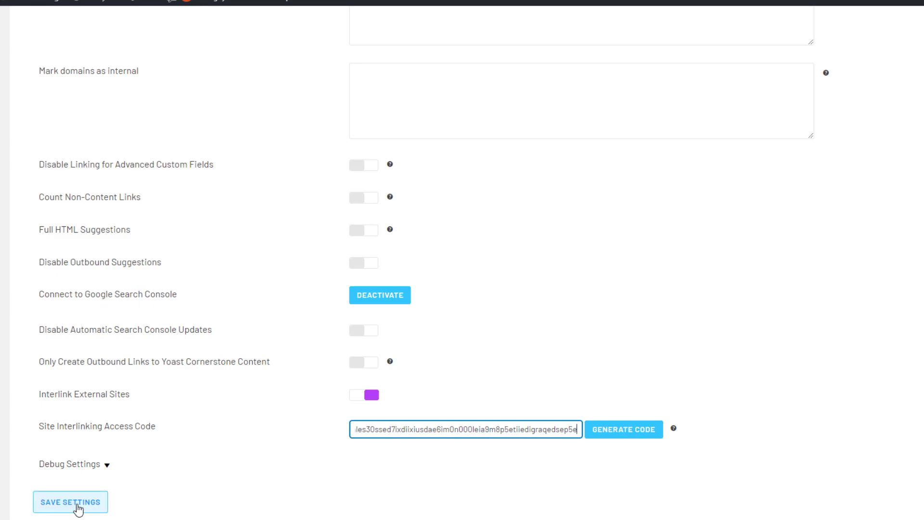
left_click(623, 429)
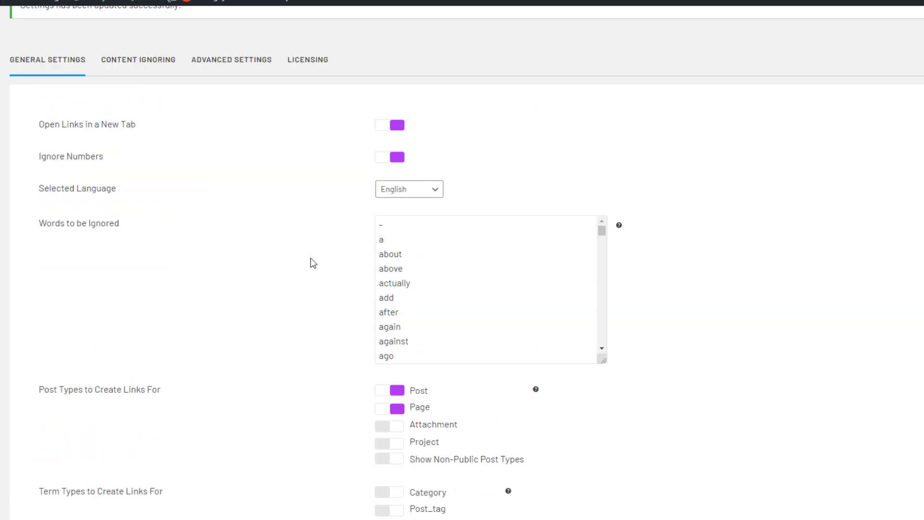
Step: On the second site, enable Interlink External Sites with the same access code and save
scroll("down", 3)
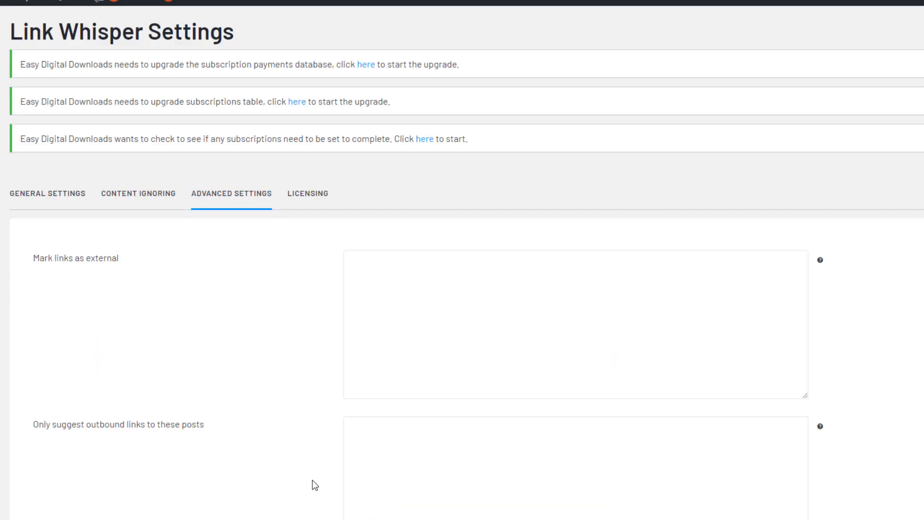
scroll("down", 3)
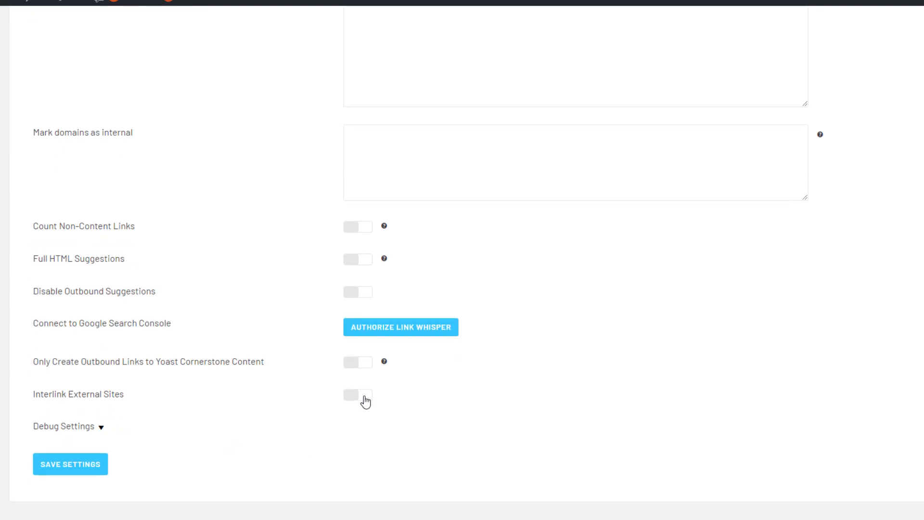
left_click(358, 395)
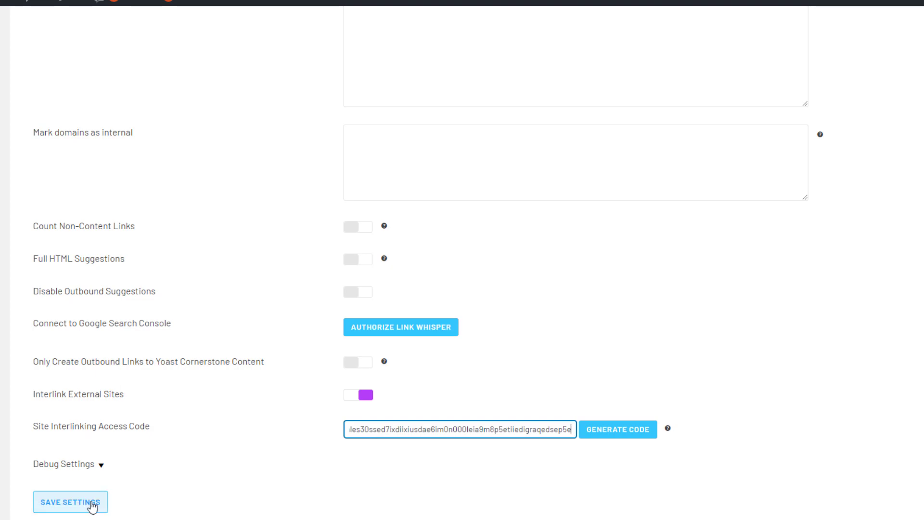
left_click(634, 430)
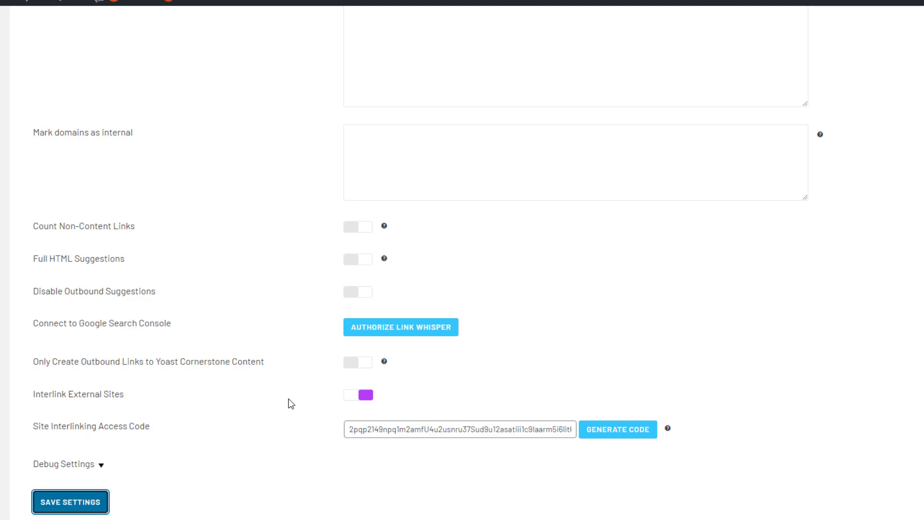
left_click(69, 502)
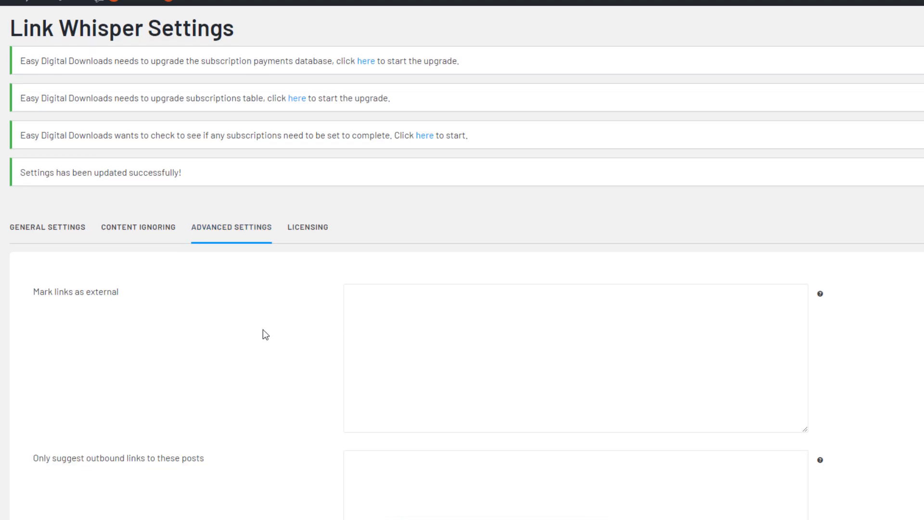
scroll("down", 3)
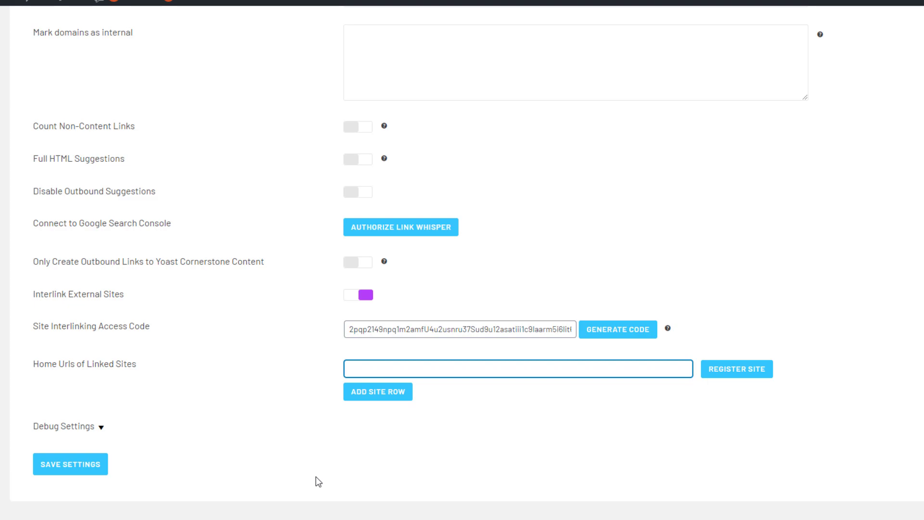
type("https://www.nic")
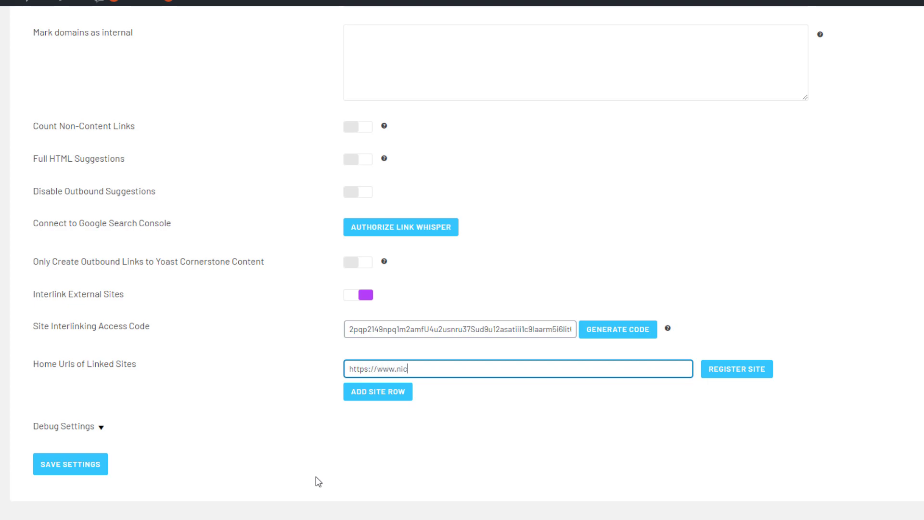
type("hepursuits.com")
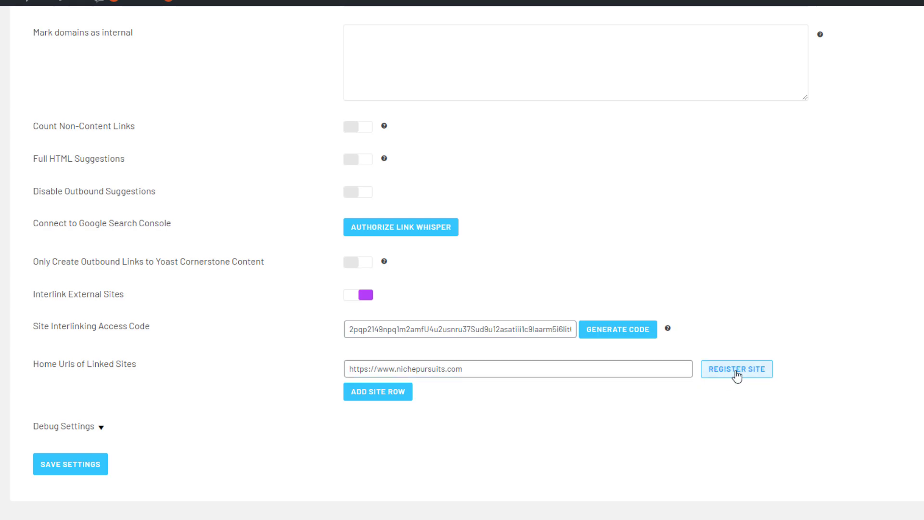
left_click(737, 369)
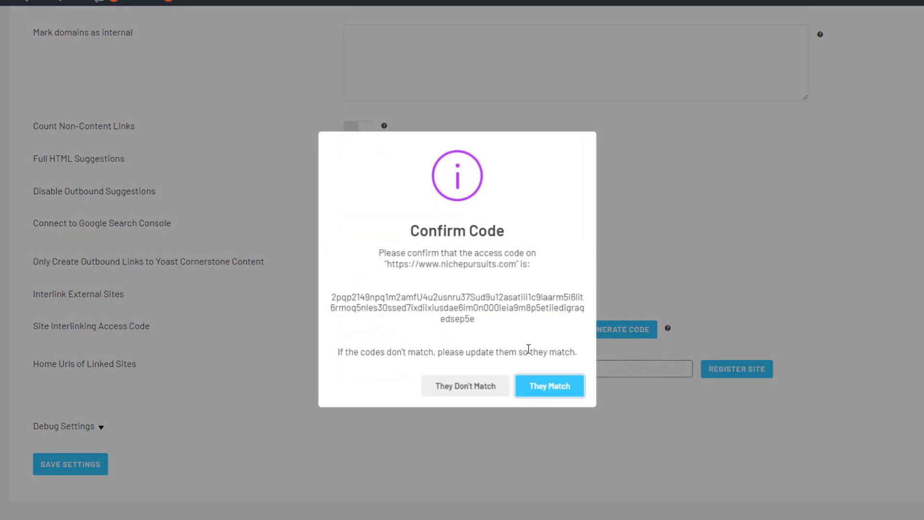
mouse_move(420, 332)
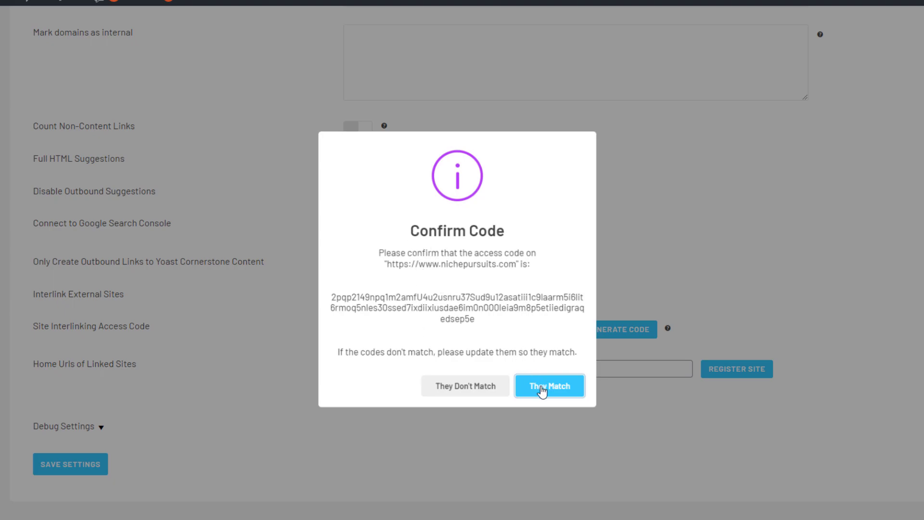
left_click(549, 385)
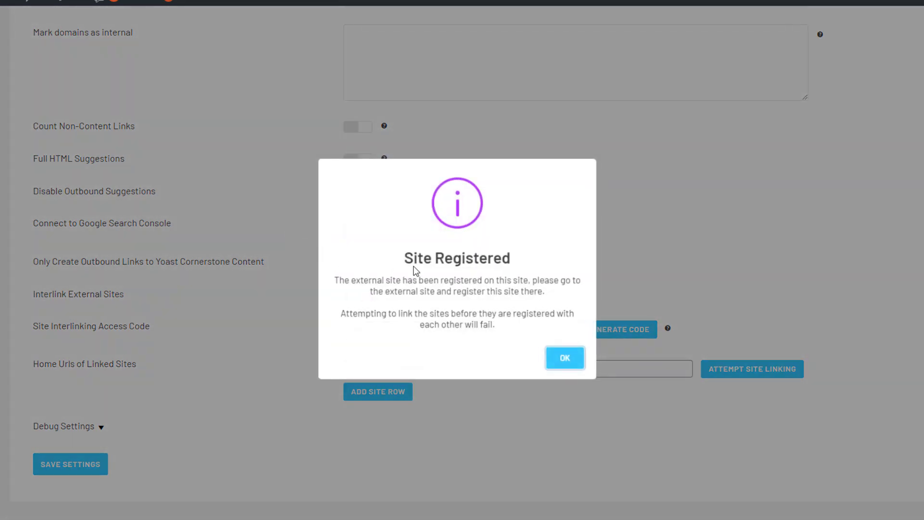
mouse_move(566, 358)
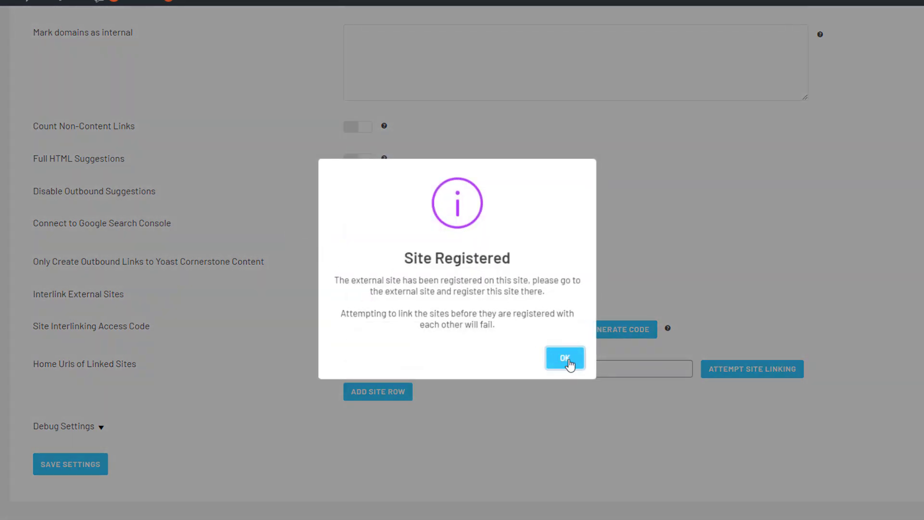
left_click(565, 358)
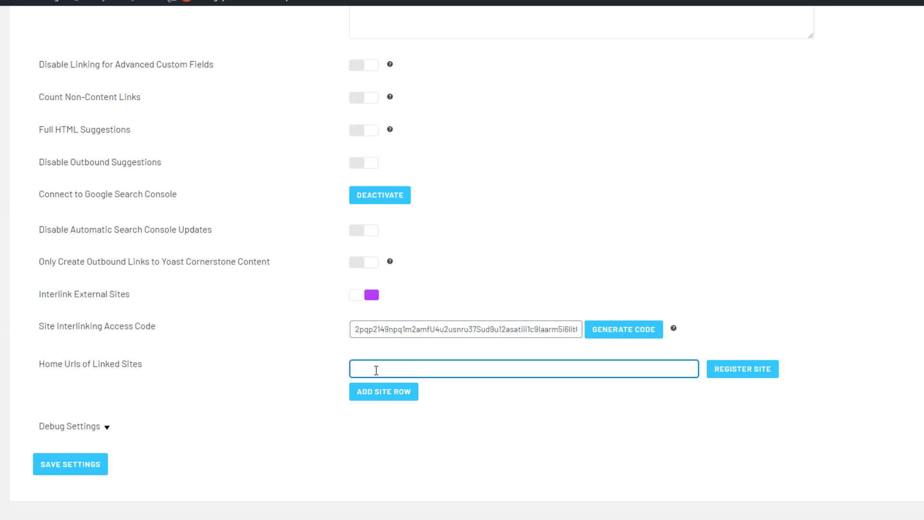
type("https")
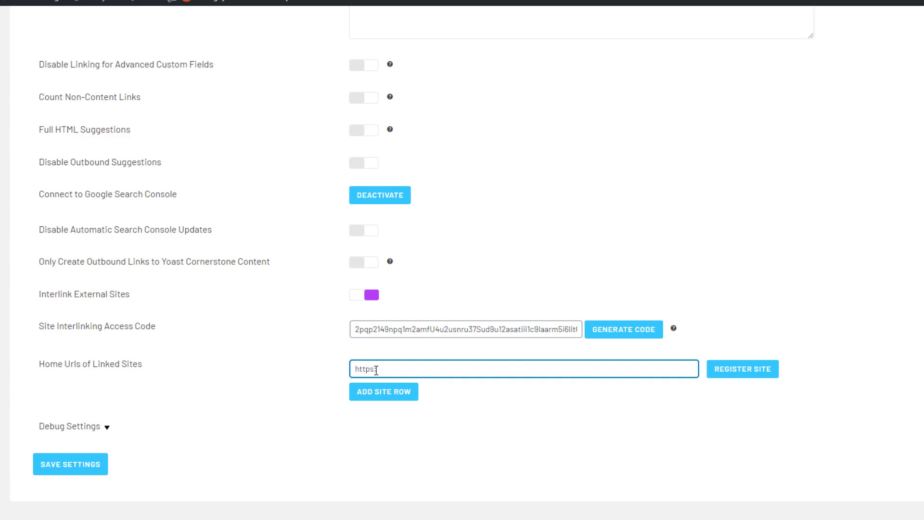
type("://www.")
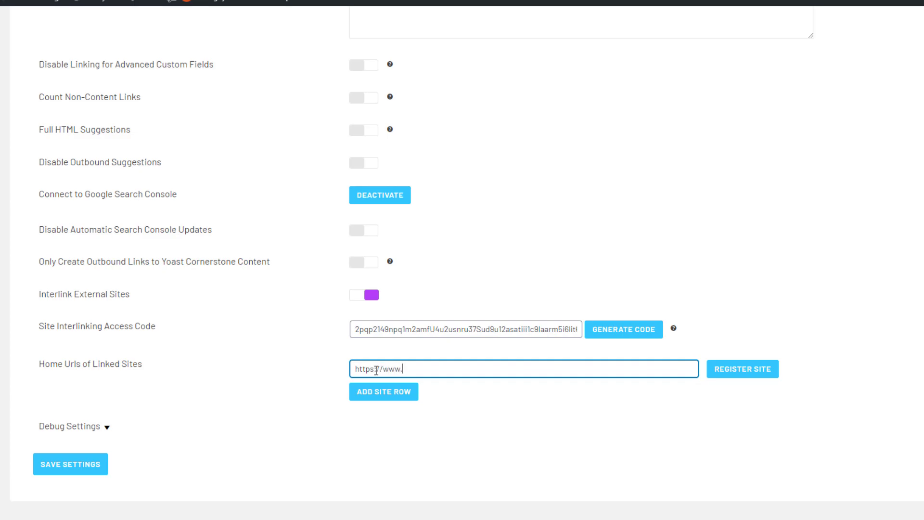
type("fbamaster.com")
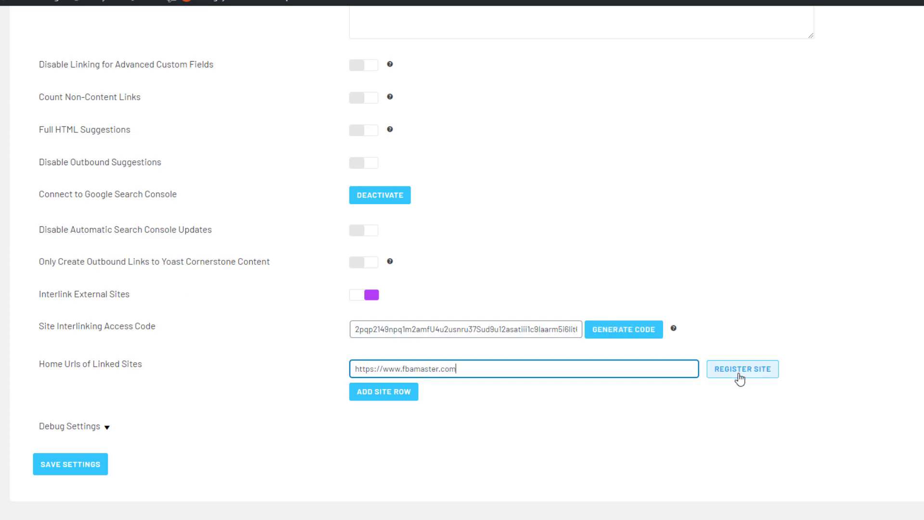
left_click(743, 369)
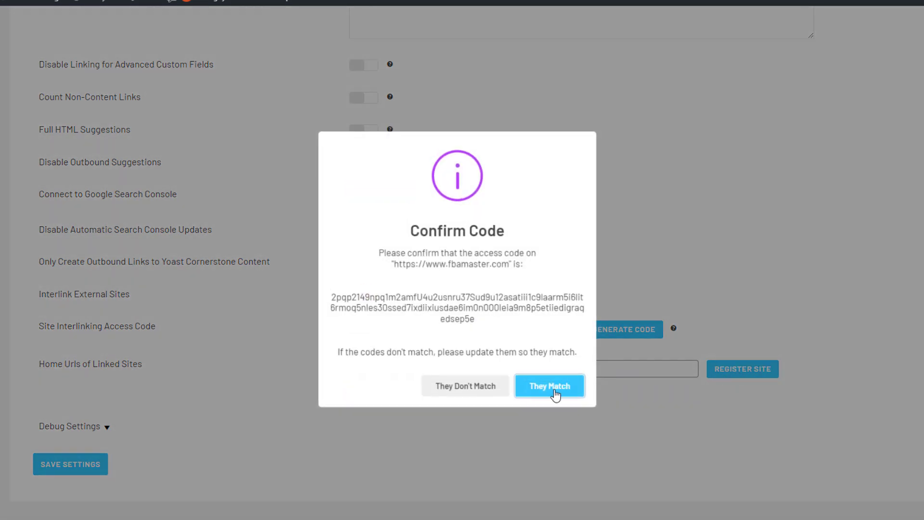
left_click(549, 386)
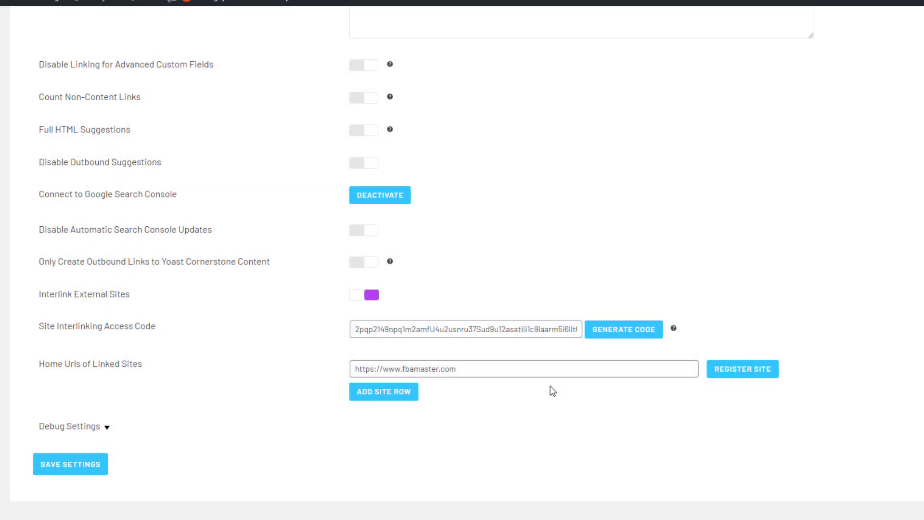
left_click(742, 369)
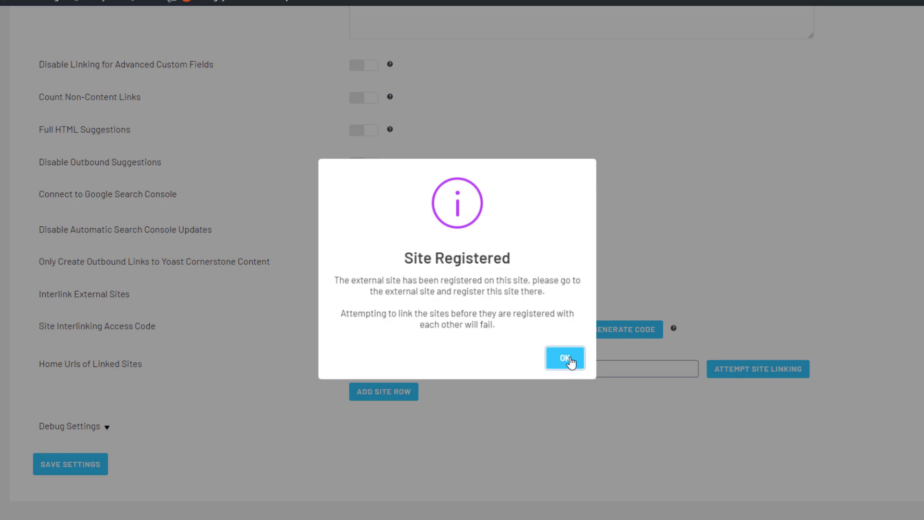
left_click(564, 358)
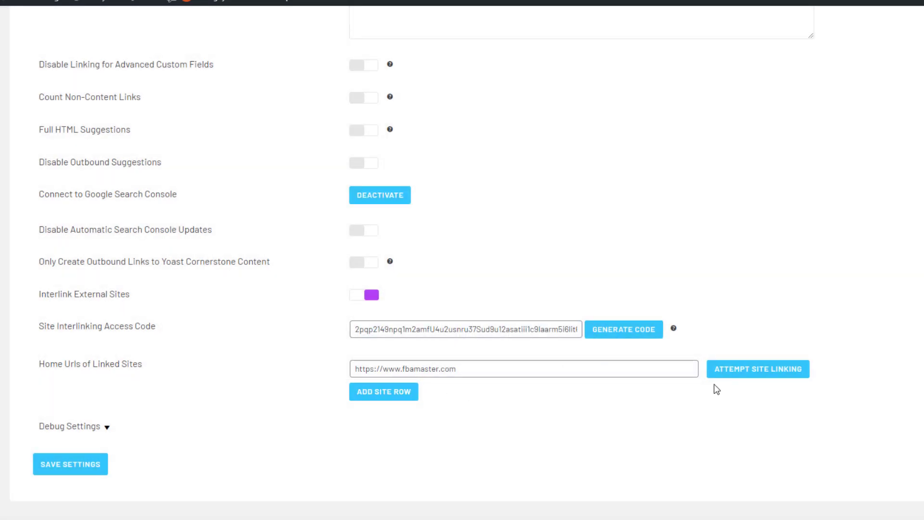
mouse_move(758, 369)
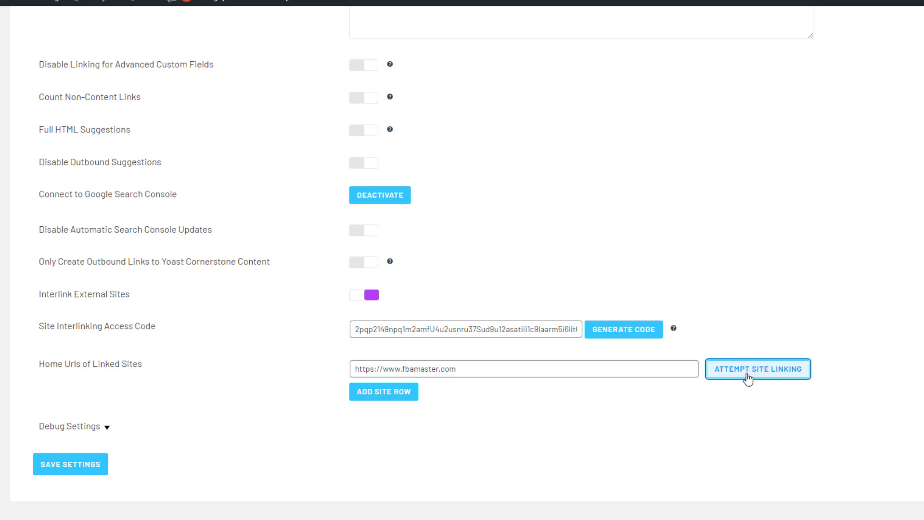
Step: Complete site linking with fbamaster.com and import all of its post data
left_click(758, 369)
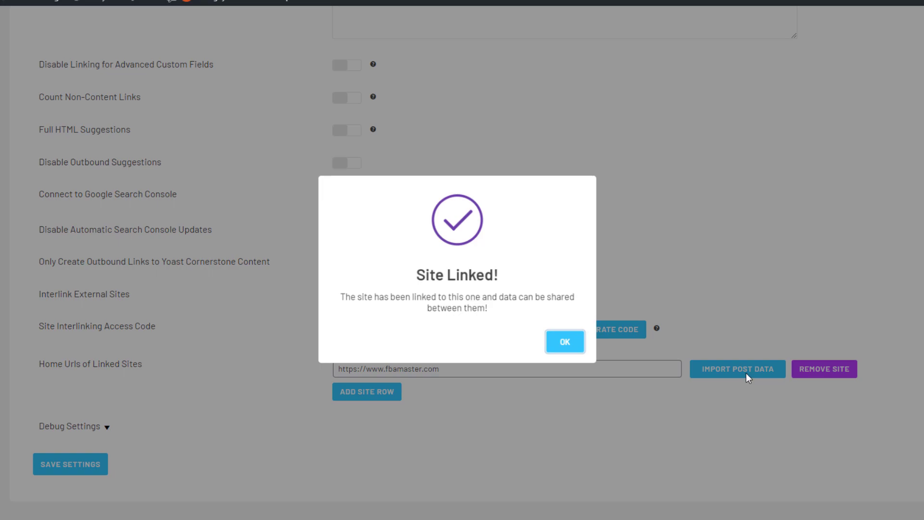
mouse_move(565, 341)
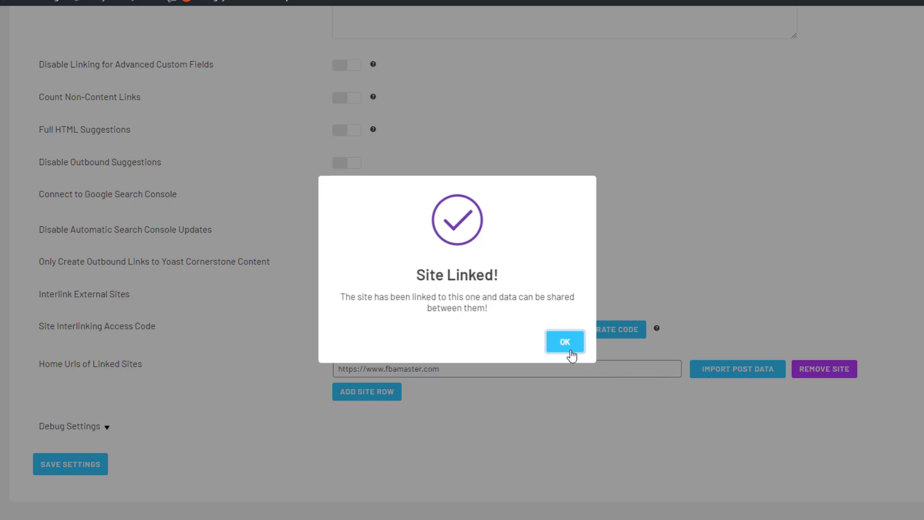
left_click(564, 341)
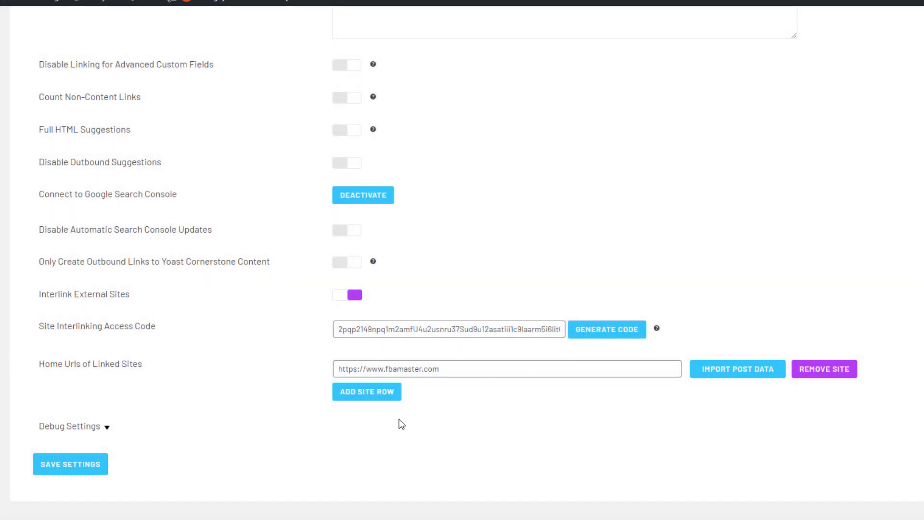
mouse_move(737, 369)
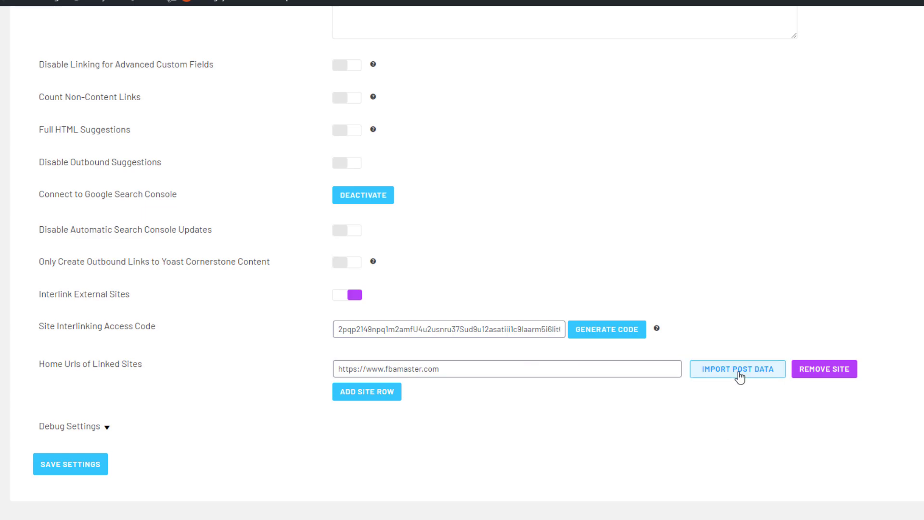
left_click(737, 369)
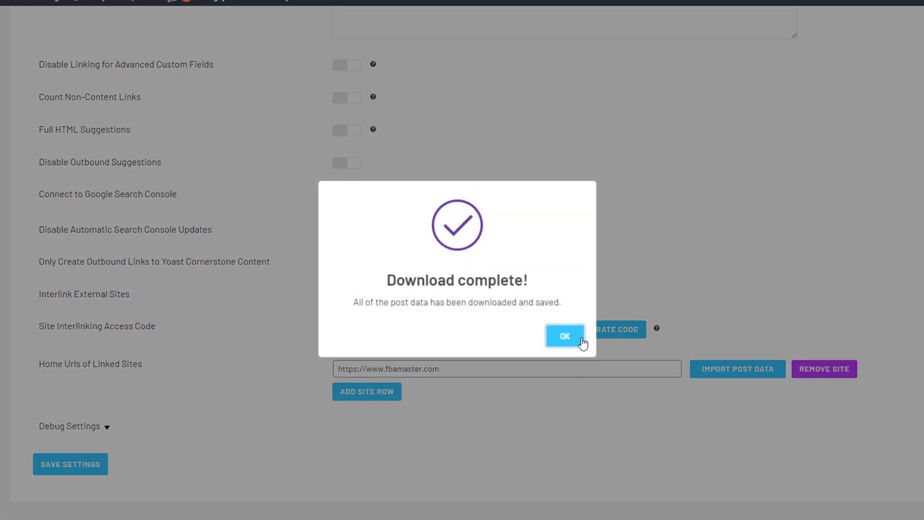
left_click(564, 335)
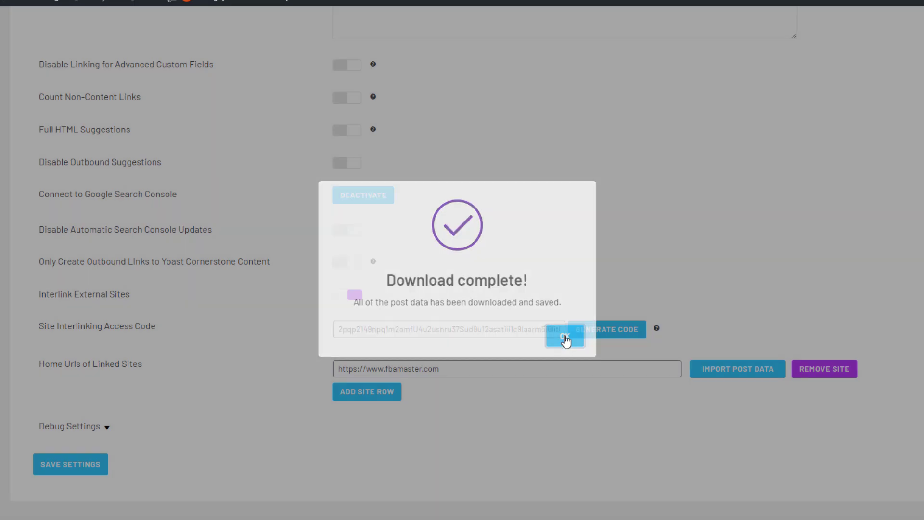
Step: On the first site, complete linking with nichepursuits.com and import all of its post data
left_click(564, 339)
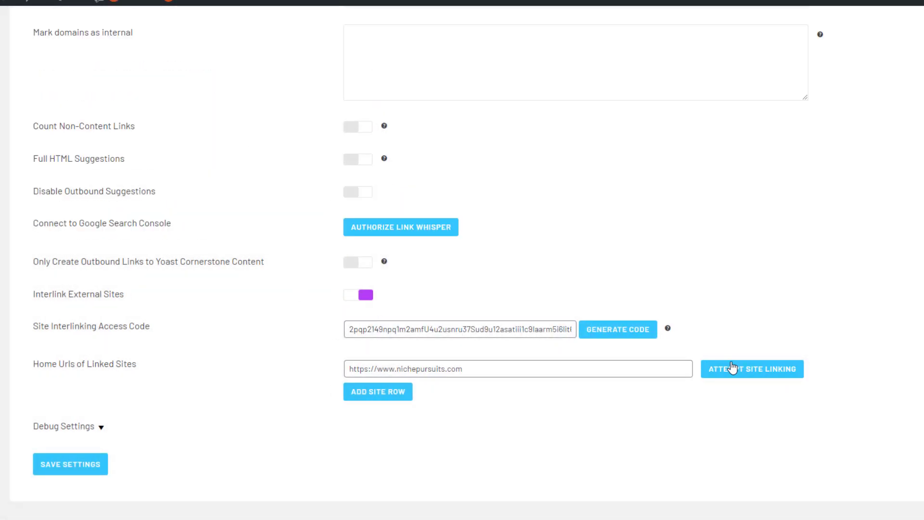
left_click(752, 369)
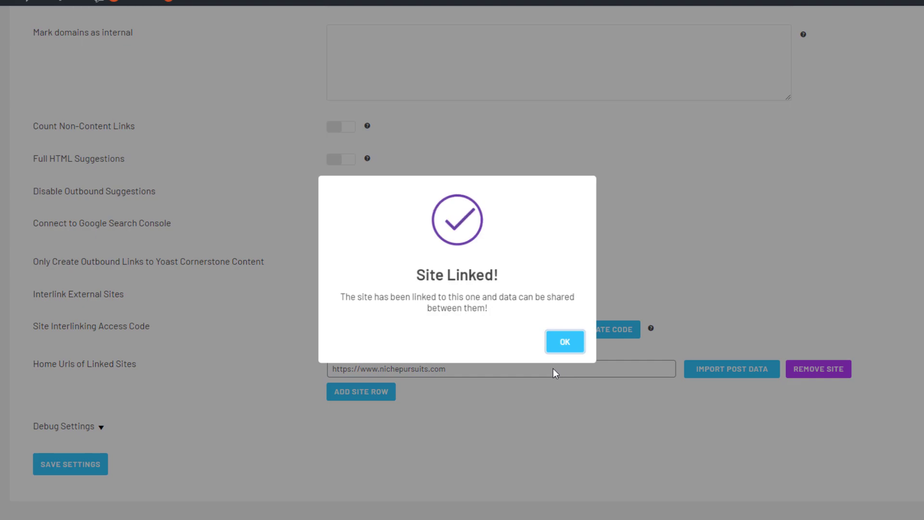
left_click(564, 342)
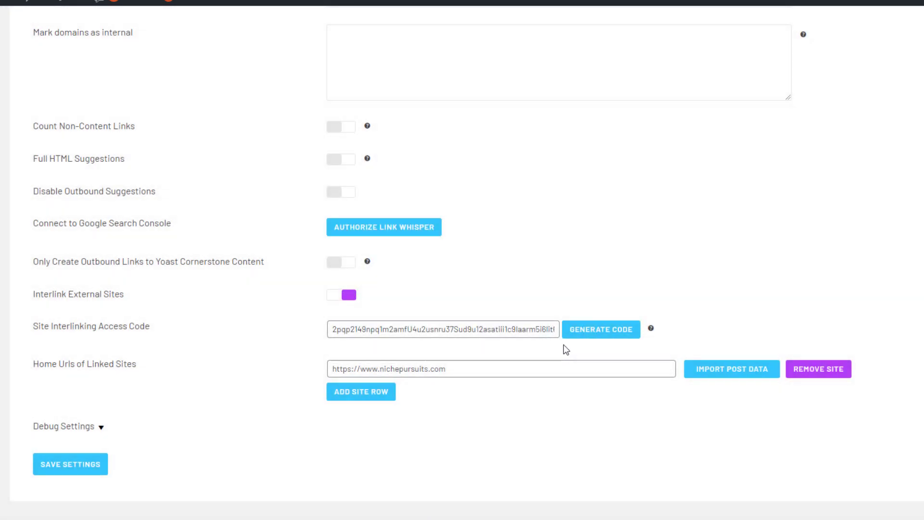
left_click(732, 369)
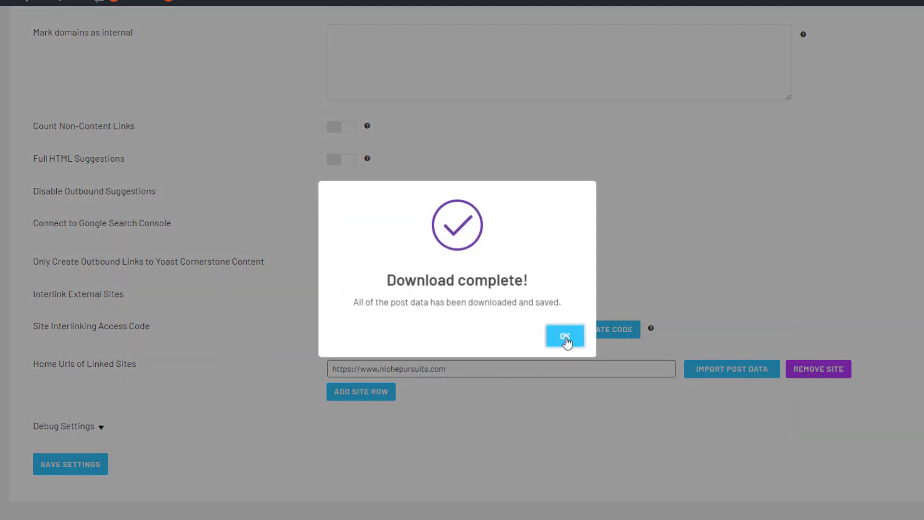
left_click(565, 336)
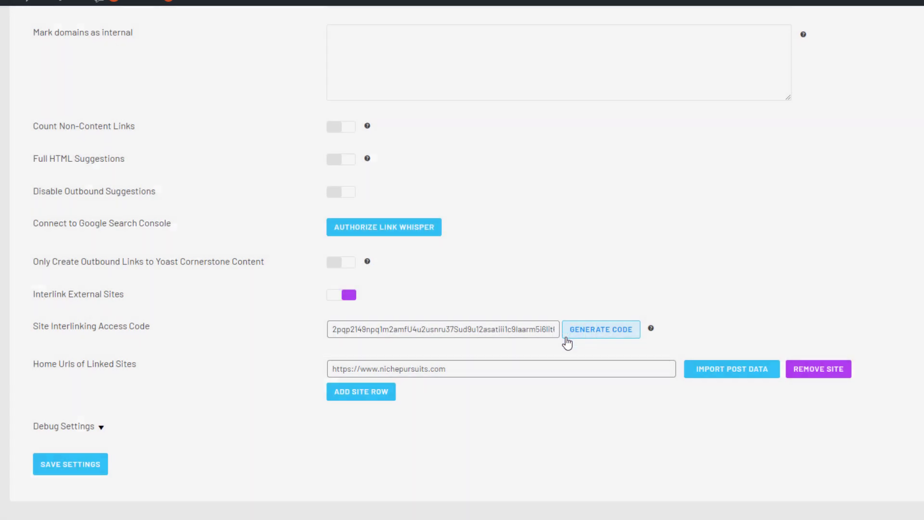
mouse_move(434, 403)
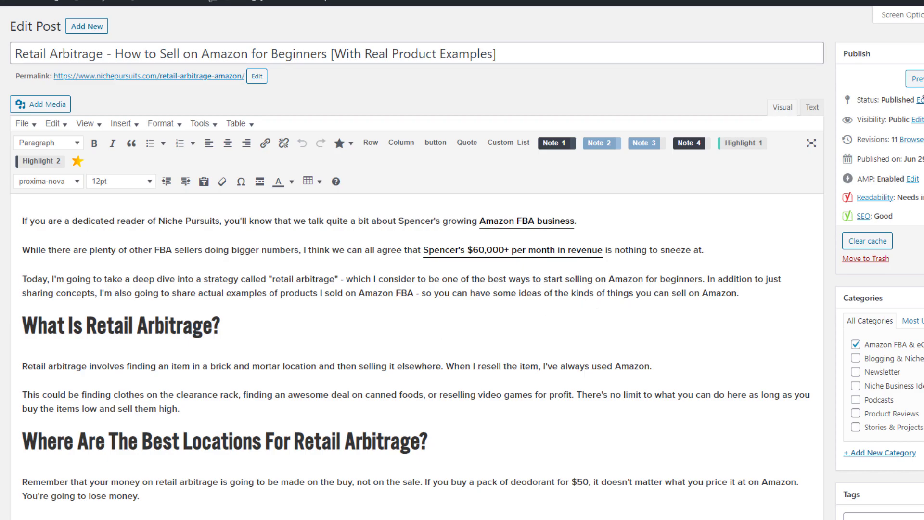
scroll("down", 3)
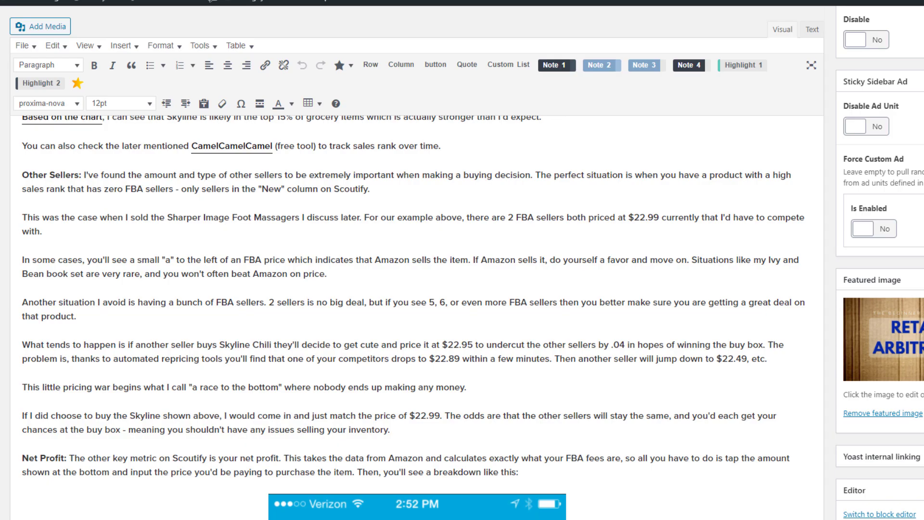
left_click(878, 464)
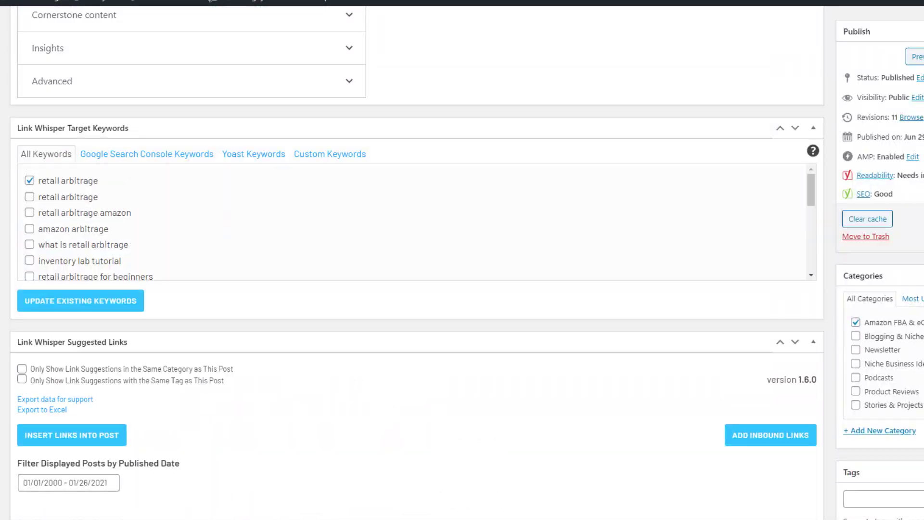
scroll("up", 3)
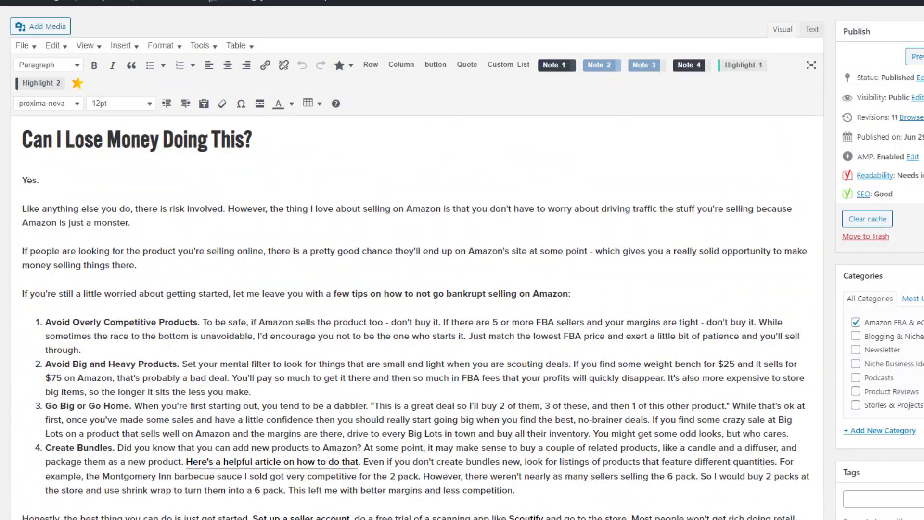
scroll("down", 3)
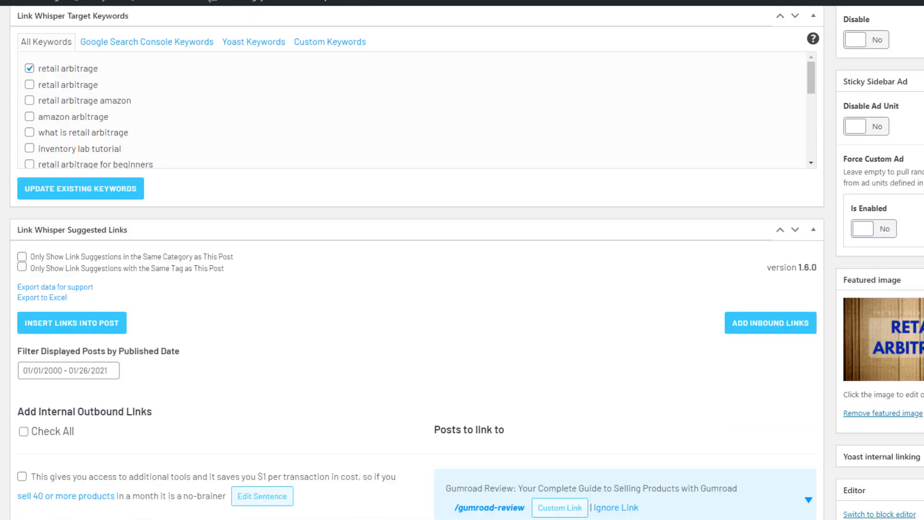
scroll("down", 3)
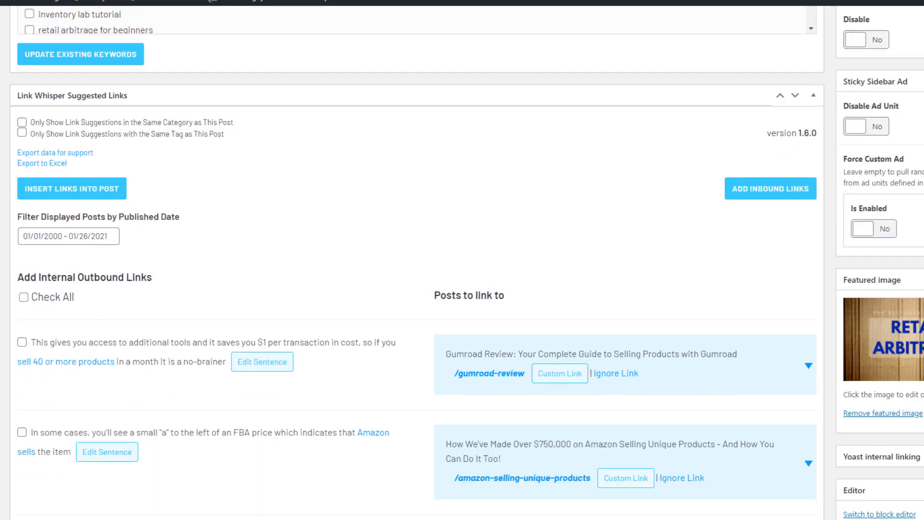
scroll("down", 3)
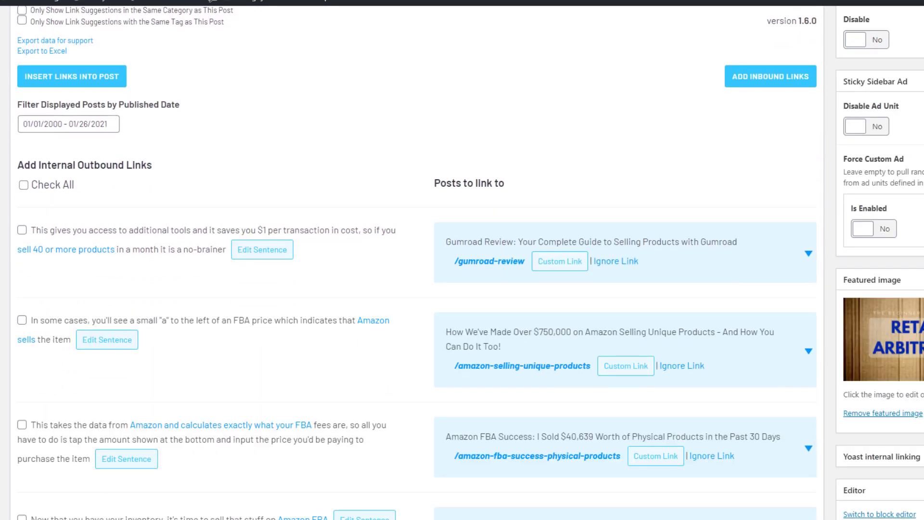
mouse_move(329, 285)
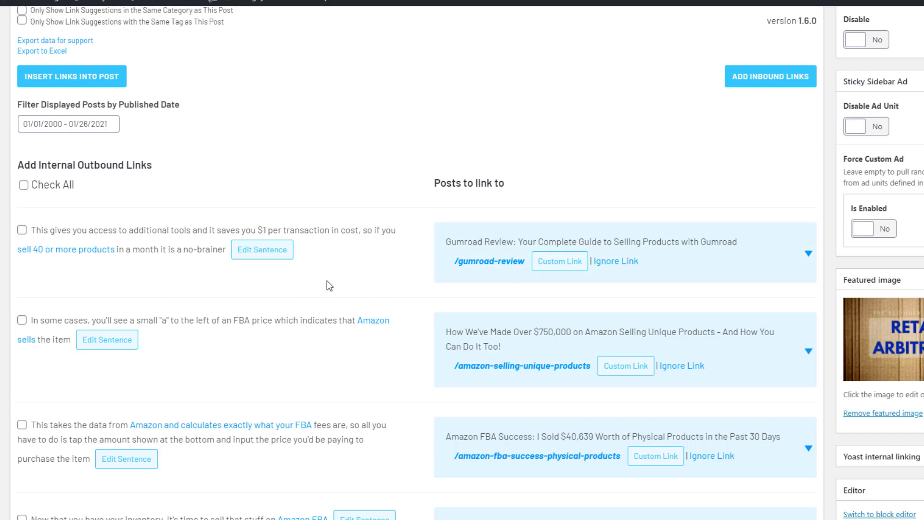
mouse_move(265, 274)
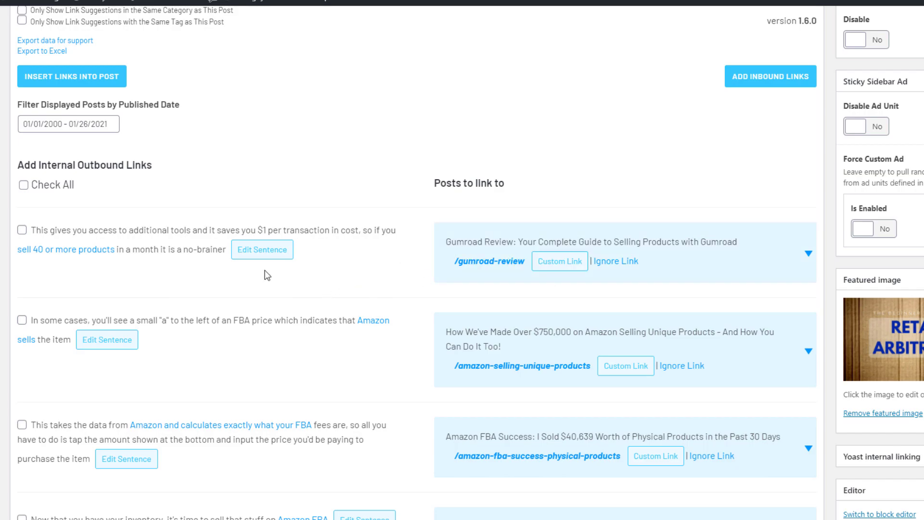
mouse_move(876, 229)
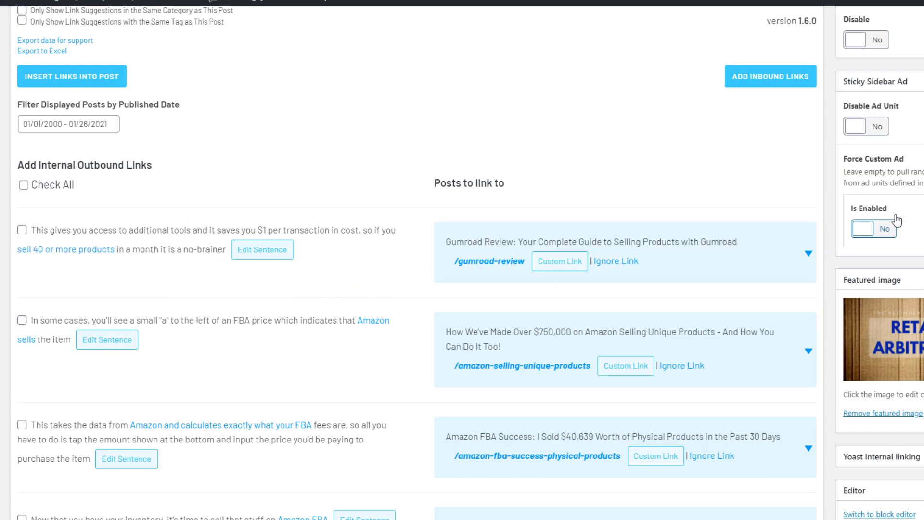
scroll("down", 3)
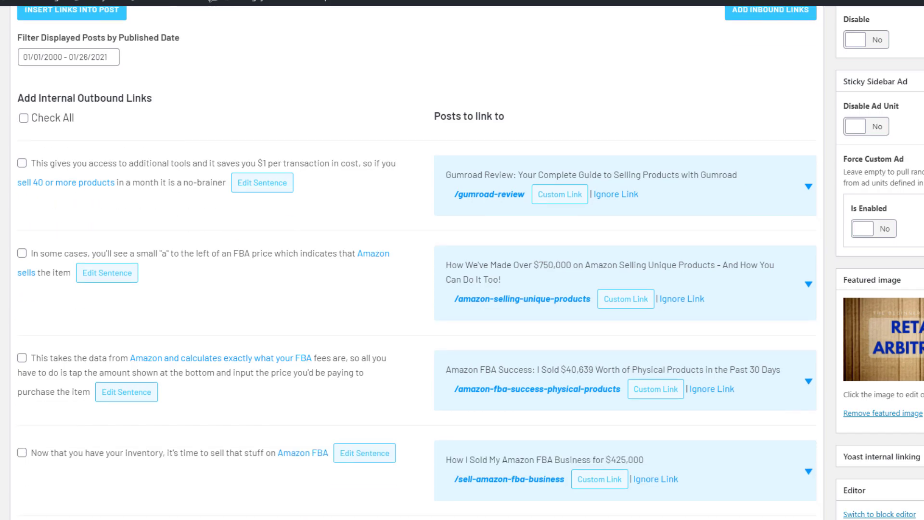
Step: Tick the buy-the-items-low sentence suggestion, trying and dropping the FBA sellers sentence
scroll("down", 3)
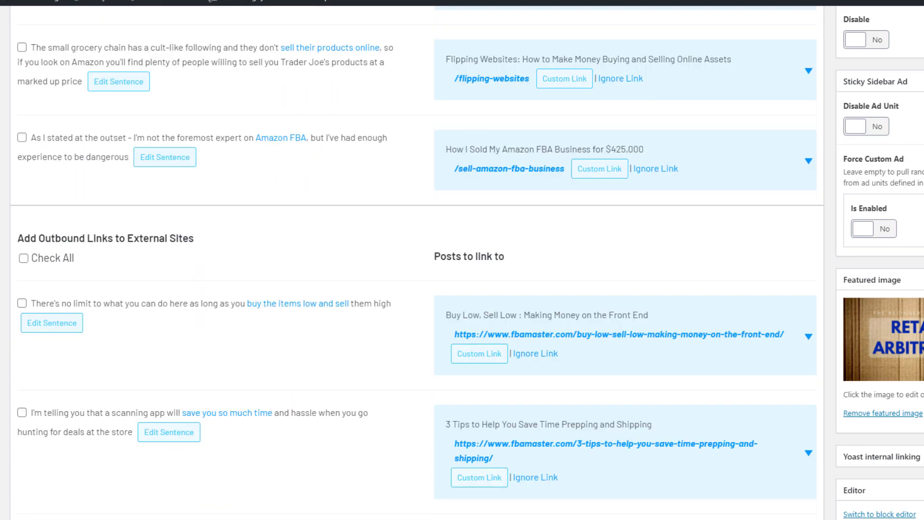
scroll("down", 3)
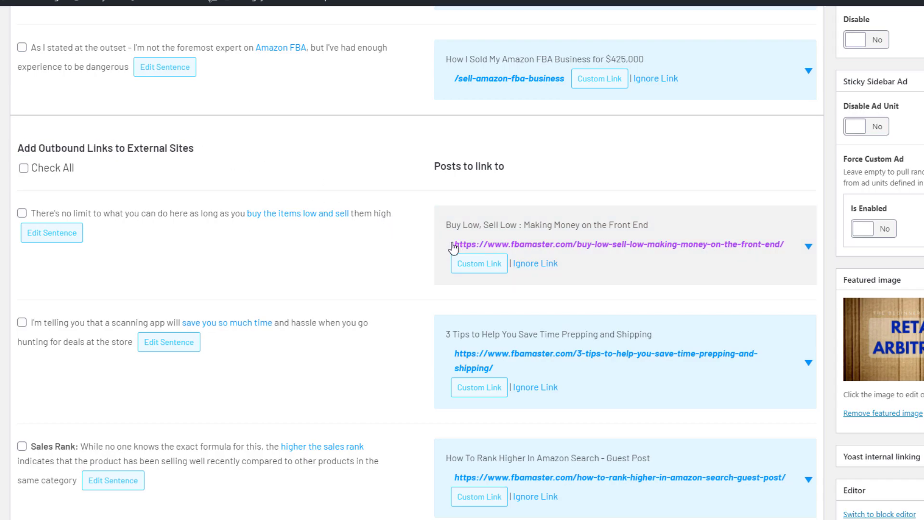
mouse_move(532, 258)
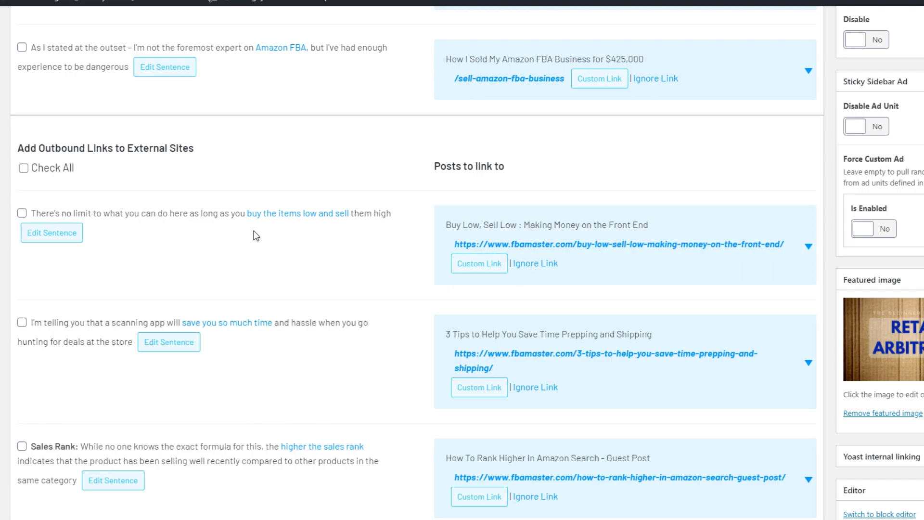
mouse_move(298, 248)
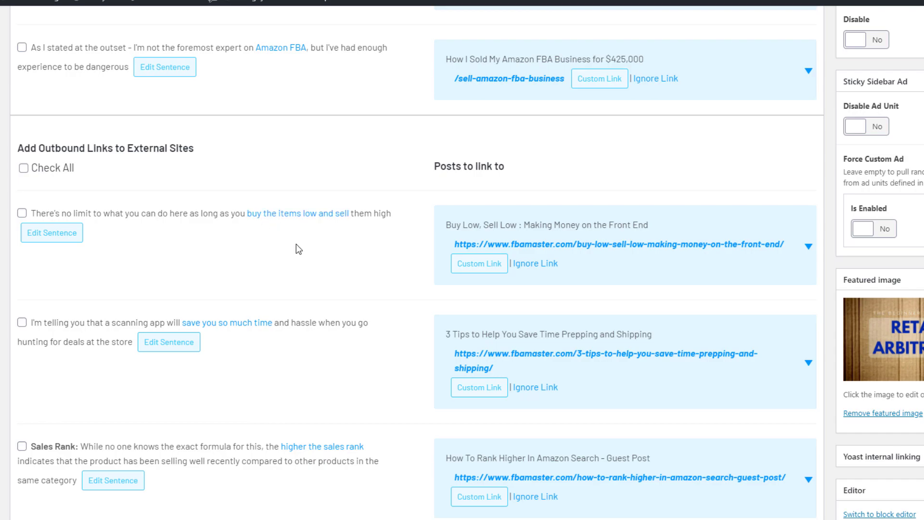
mouse_move(264, 251)
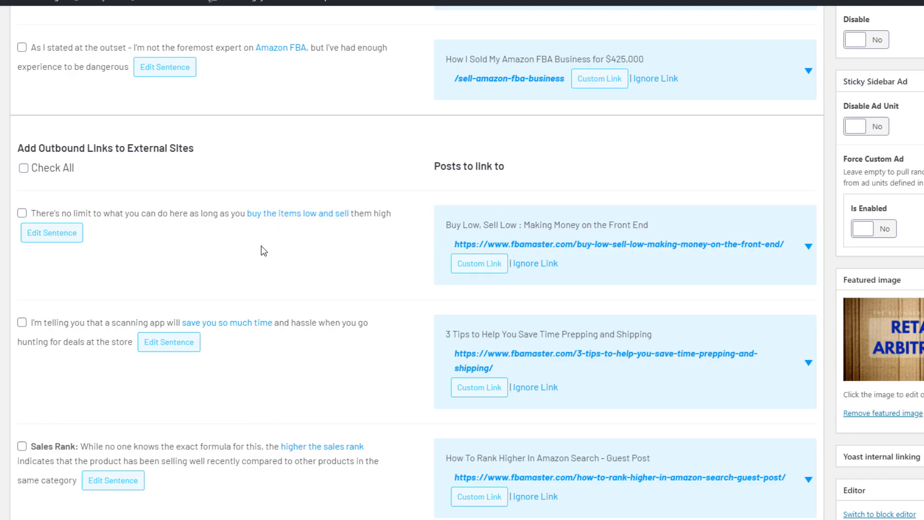
mouse_move(311, 238)
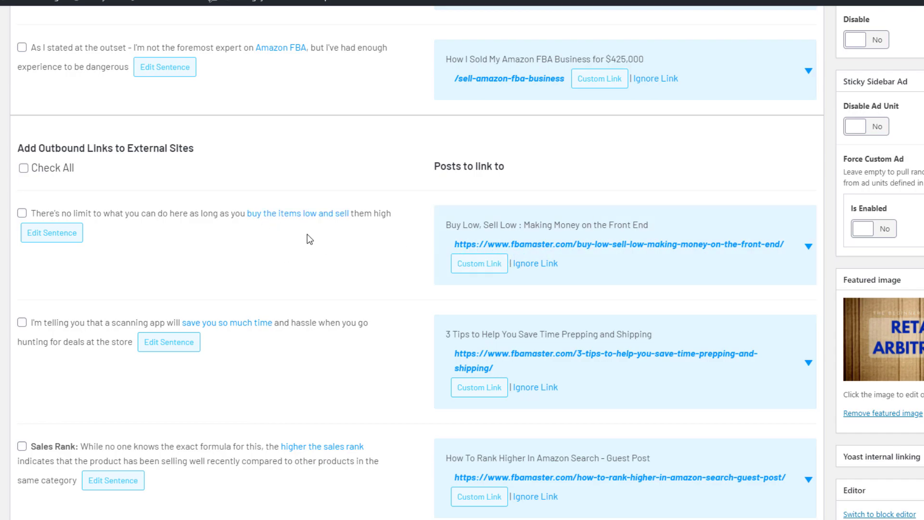
mouse_move(379, 225)
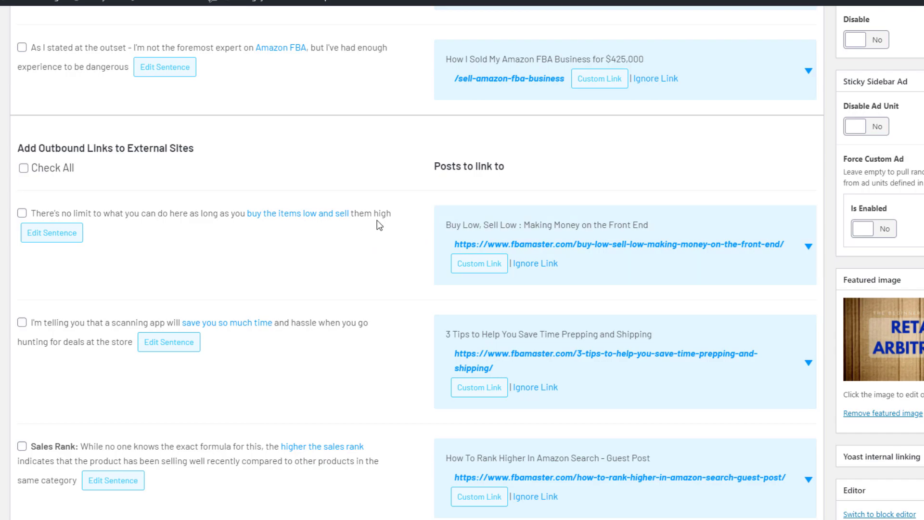
mouse_move(23, 223)
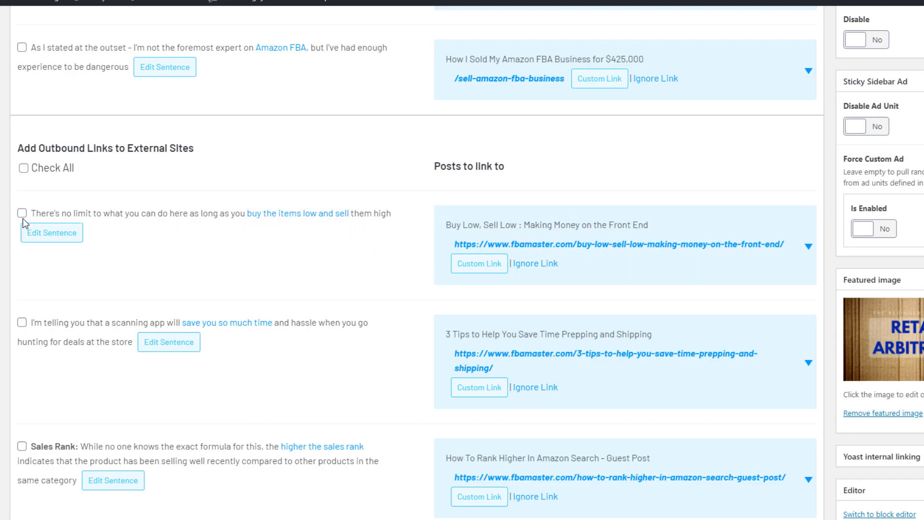
left_click(22, 212)
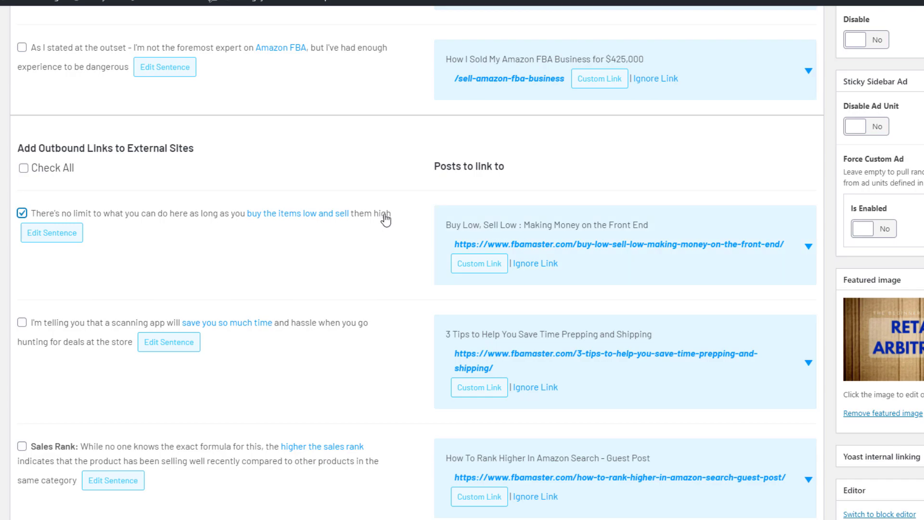
mouse_move(532, 230)
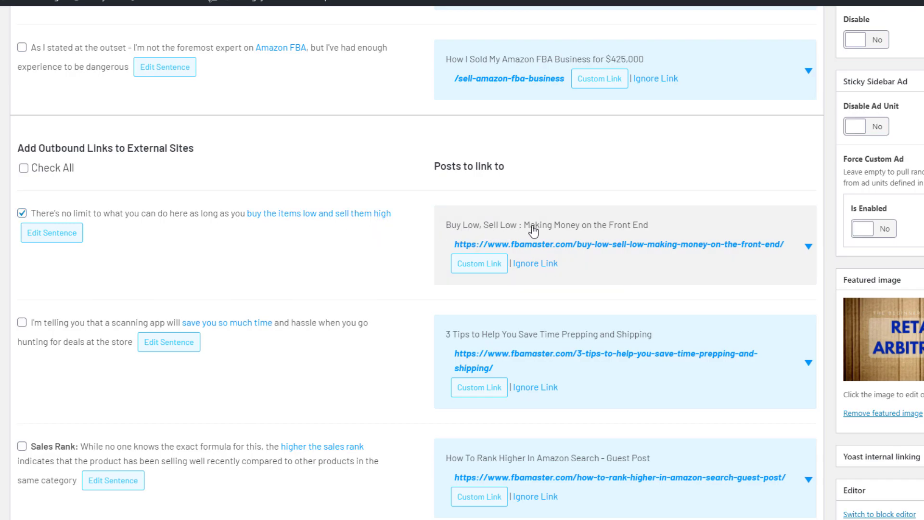
mouse_move(607, 258)
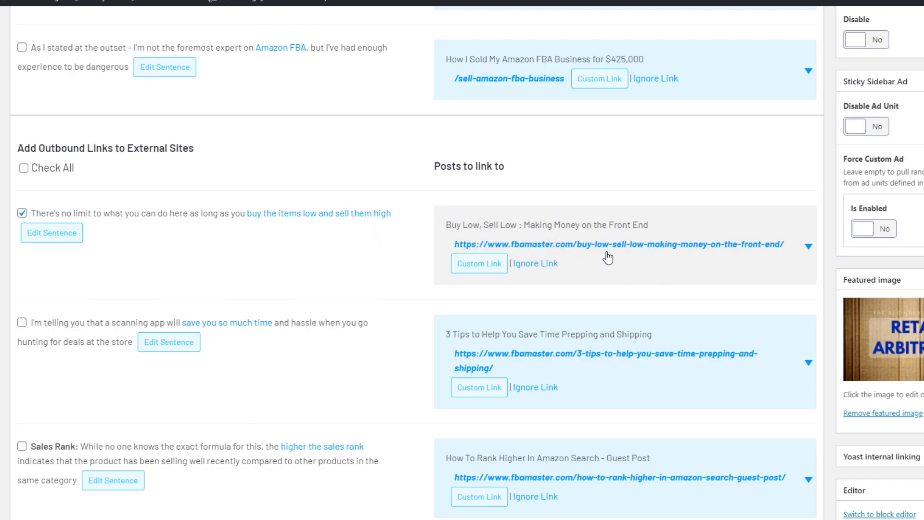
scroll("down", 3)
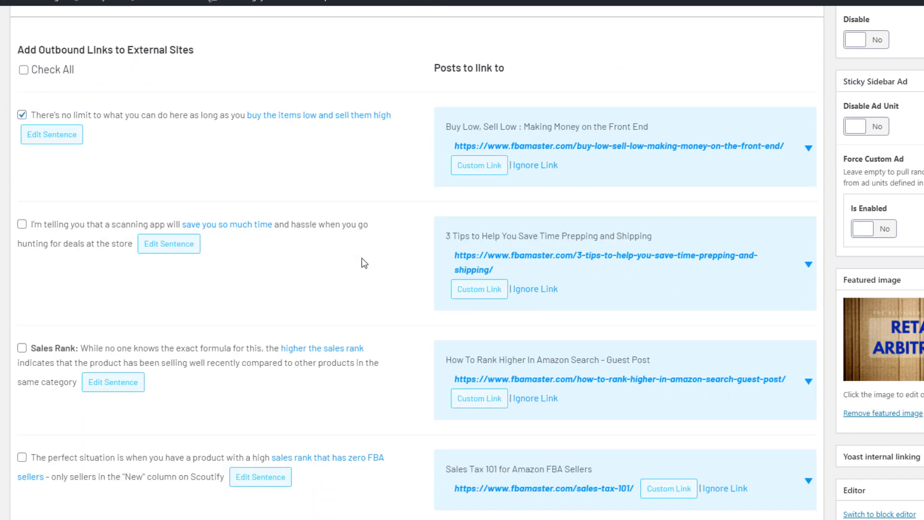
scroll("down", 3)
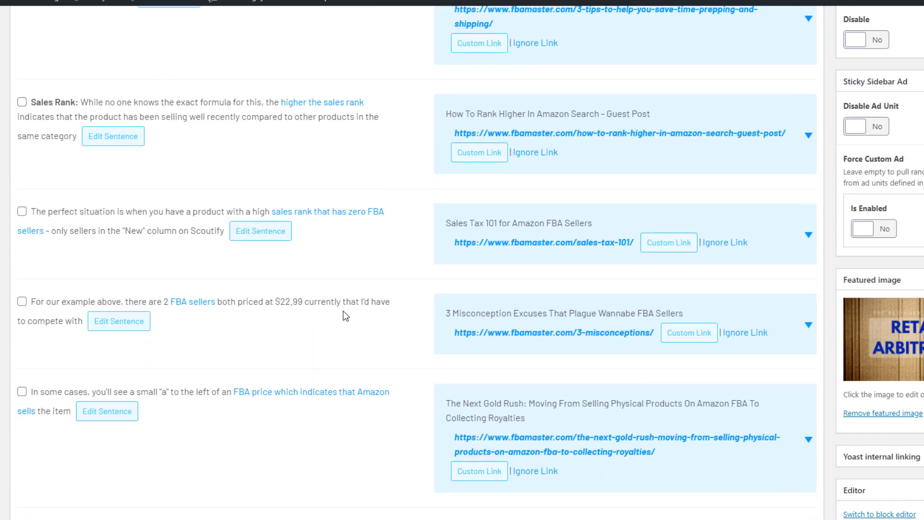
scroll("down", 3)
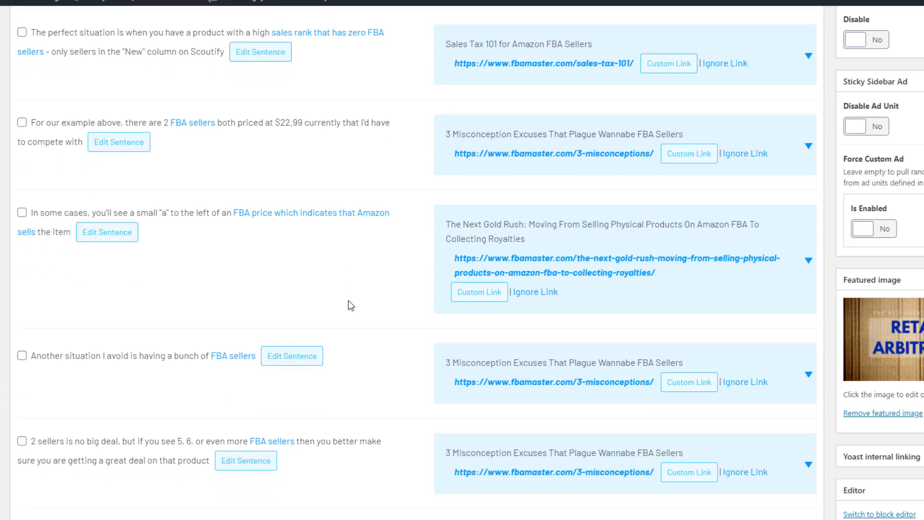
scroll("down", 3)
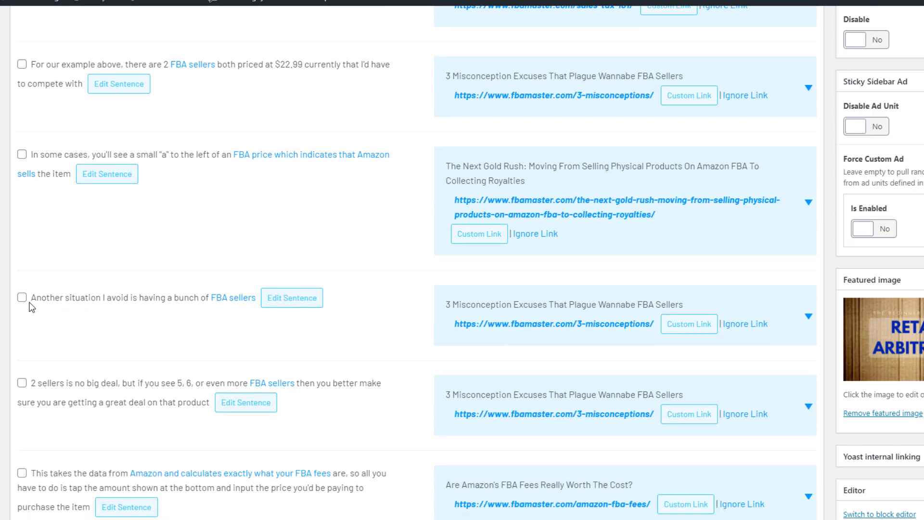
left_click(22, 298)
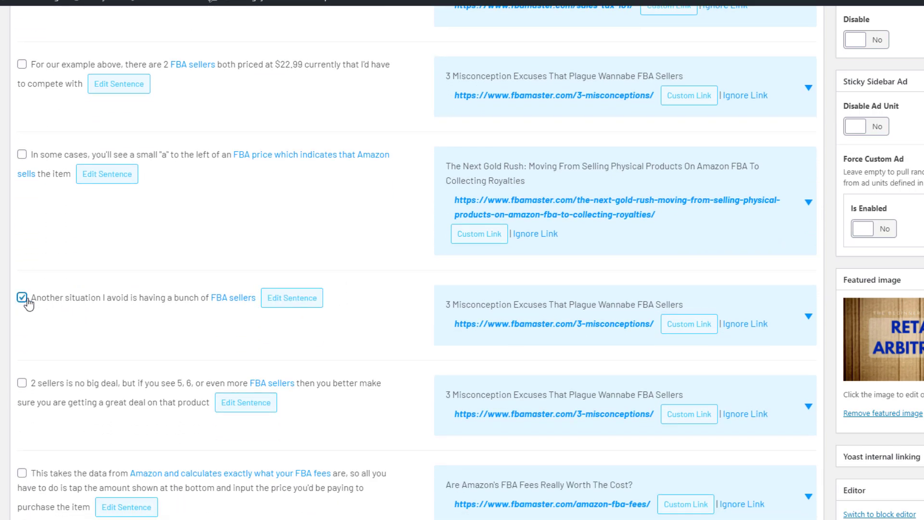
left_click(22, 297)
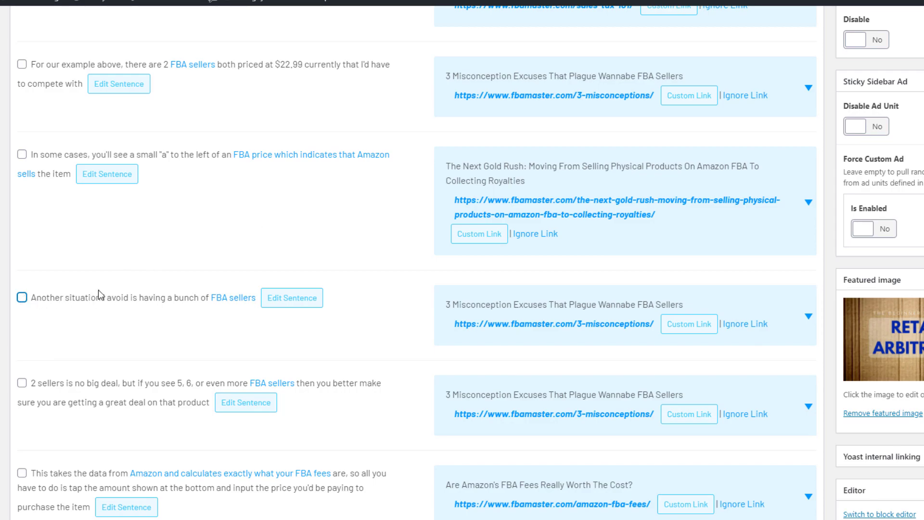
Step: Tick the suggested fbamaster.com link for the FBA fees sentence and review the remaining suggestions
scroll("down", 3)
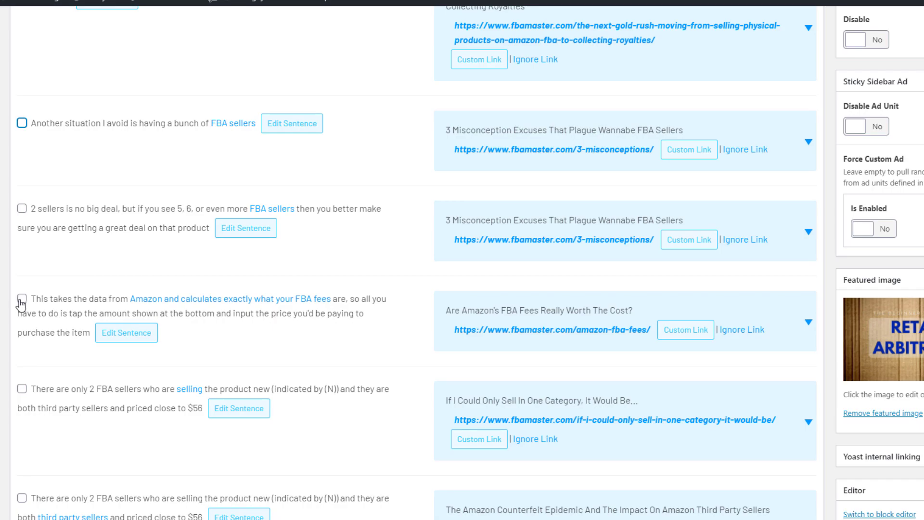
left_click(22, 299)
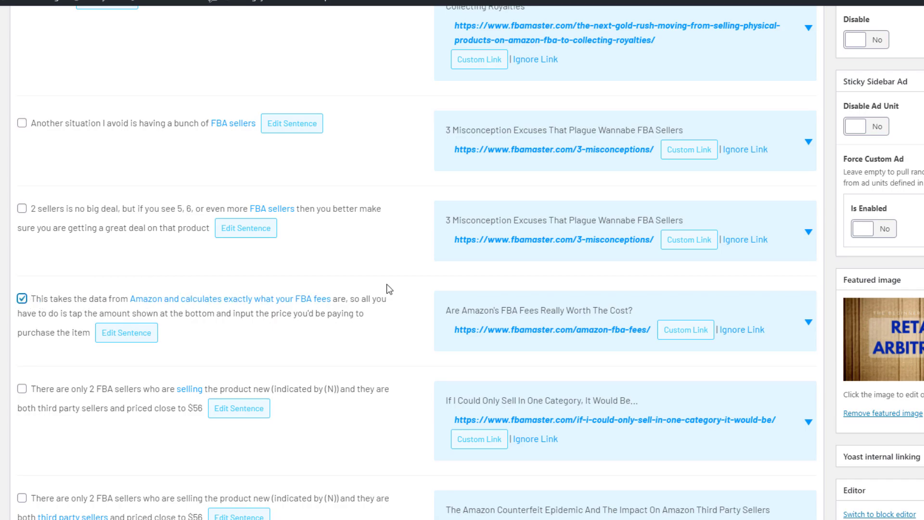
scroll("down", 3)
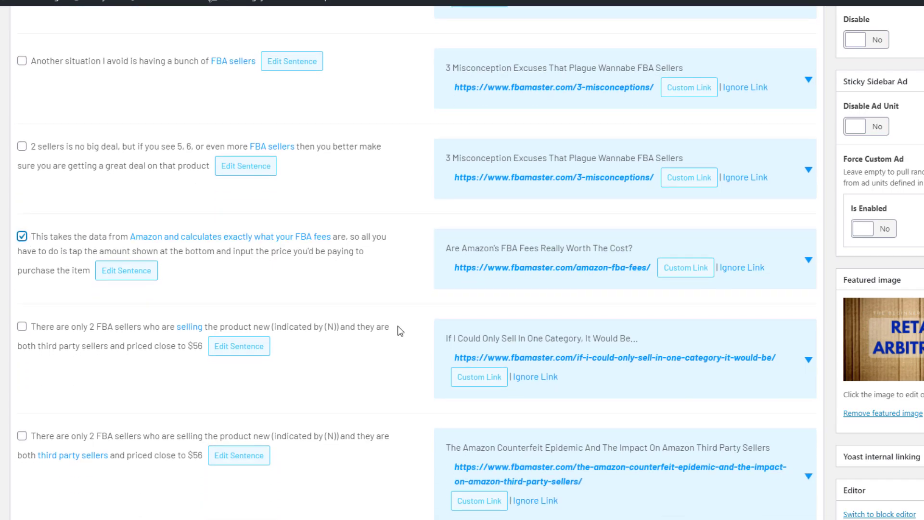
scroll("down", 3)
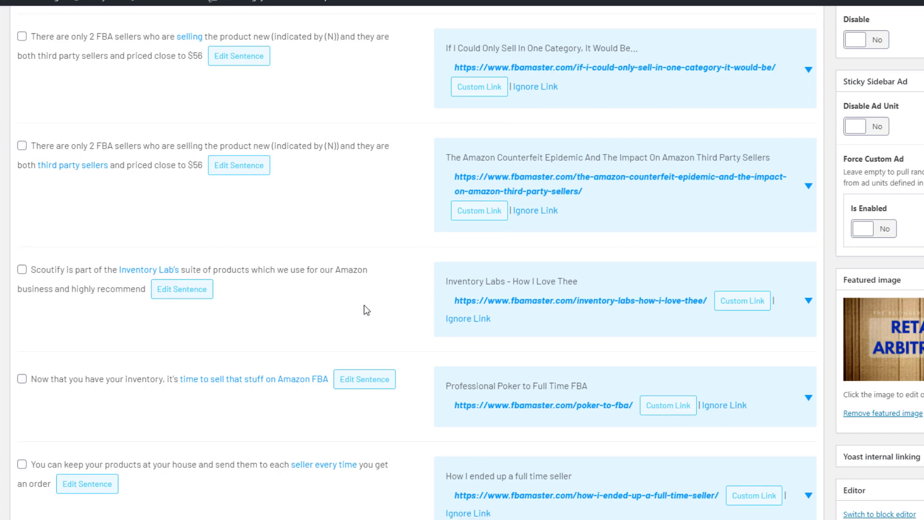
scroll("down", 3)
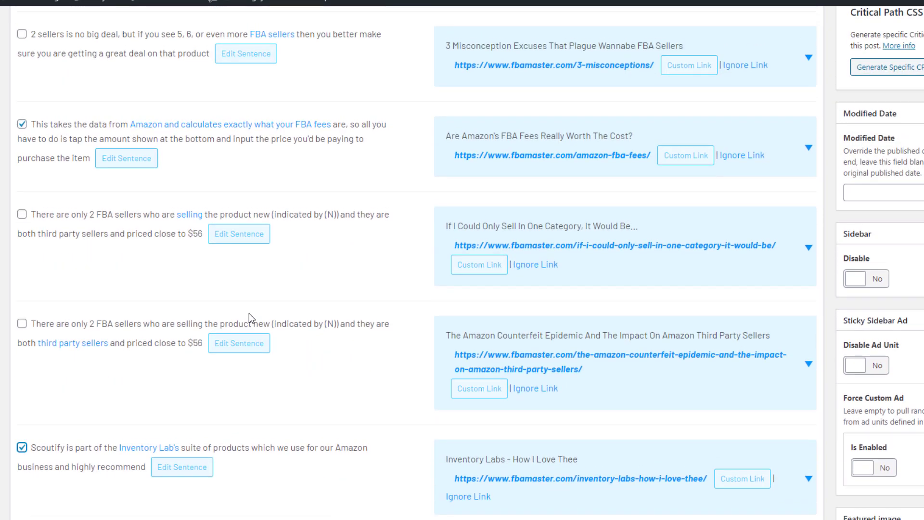
mouse_move(379, 344)
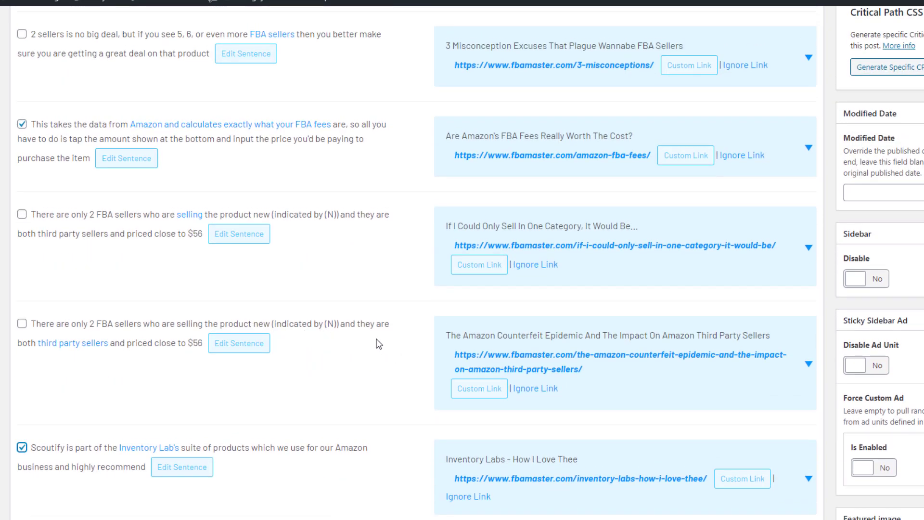
scroll("down", 3)
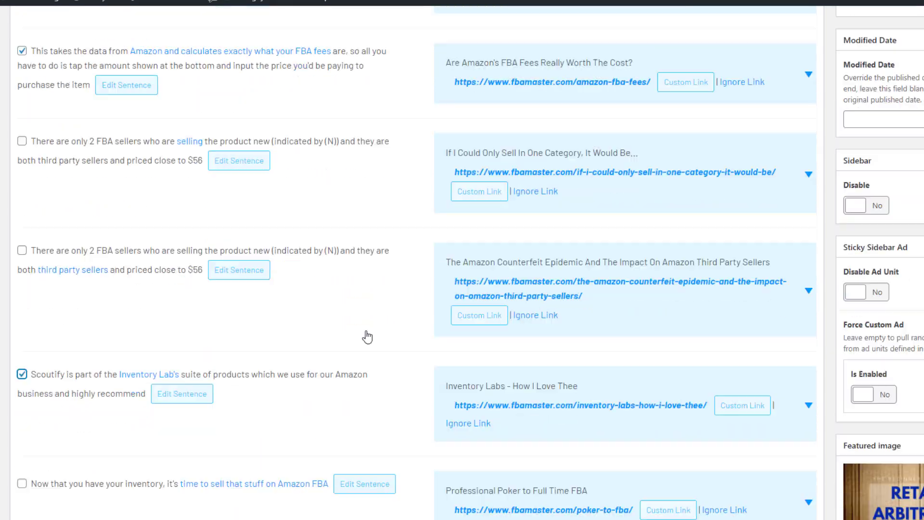
scroll("down", 3)
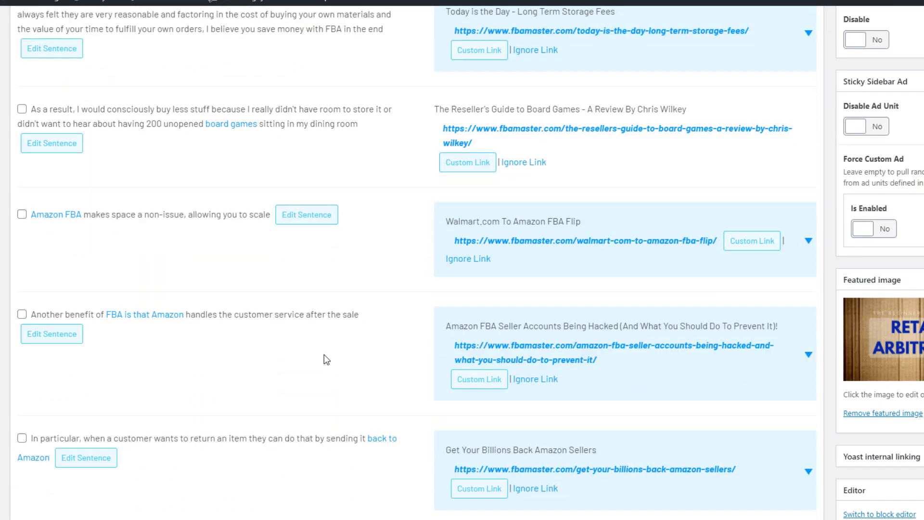
scroll("down", 3)
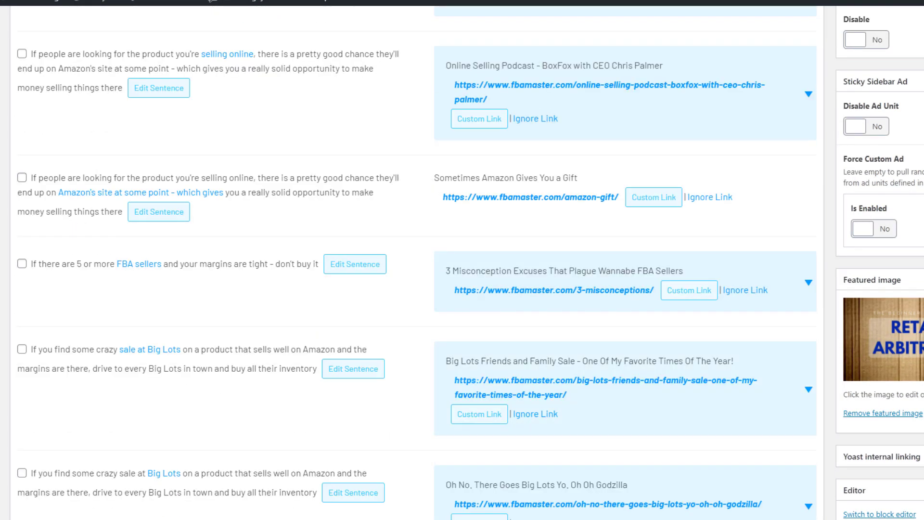
scroll("down", 3)
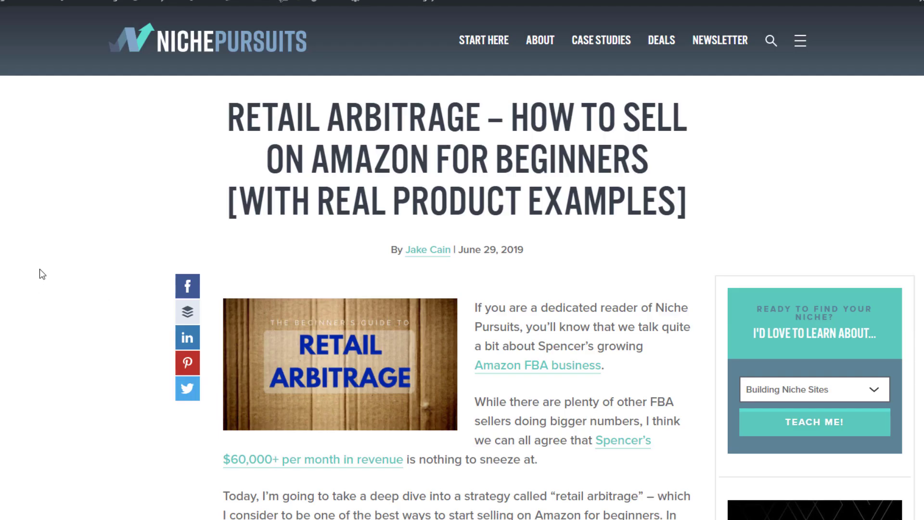
Step: Scroll the live retail arbitrage post to the Net Profit paragraph to see the new FBA fees link
scroll("down", 3)
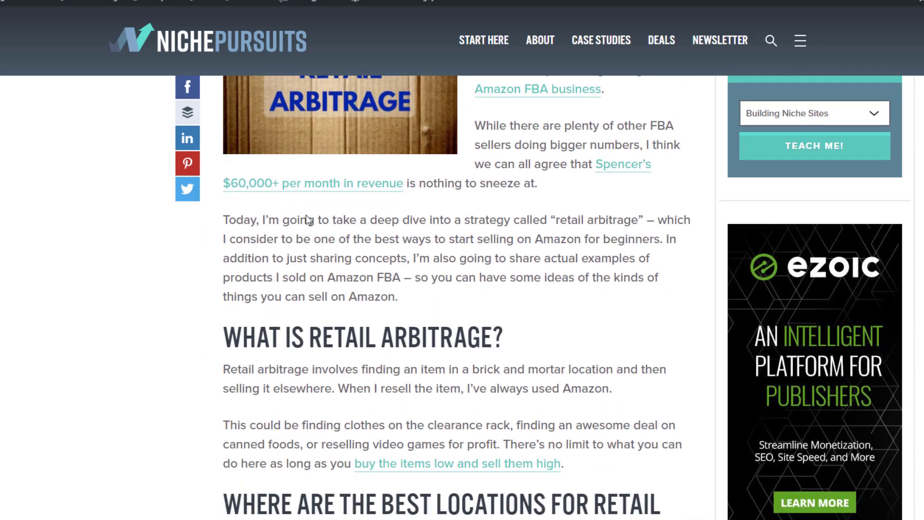
scroll("down", 3)
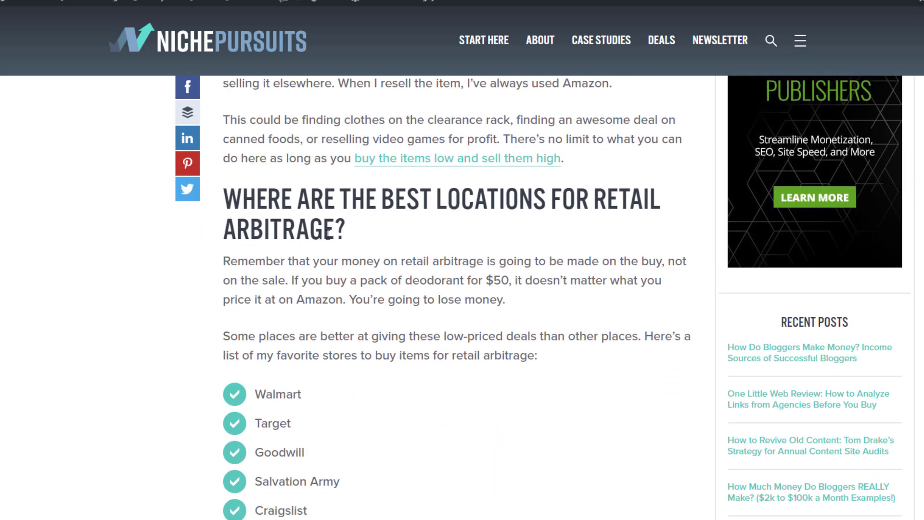
mouse_move(414, 164)
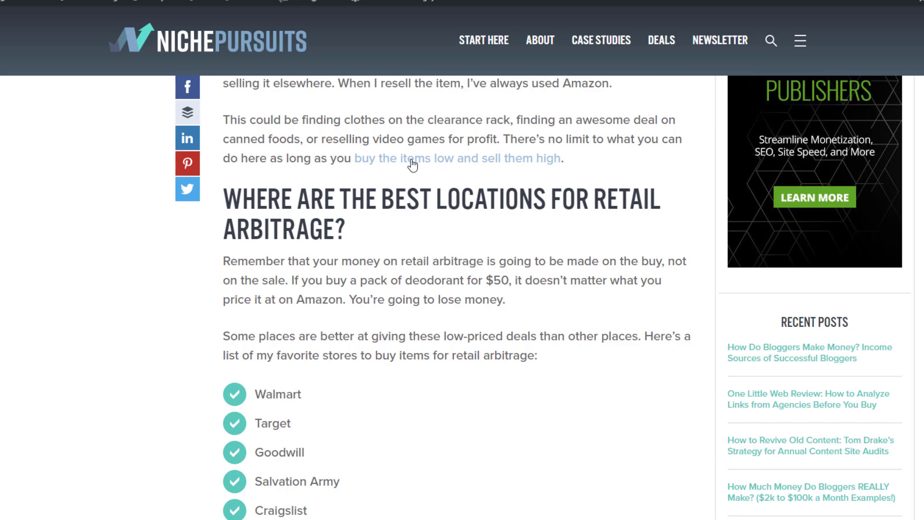
mouse_move(432, 165)
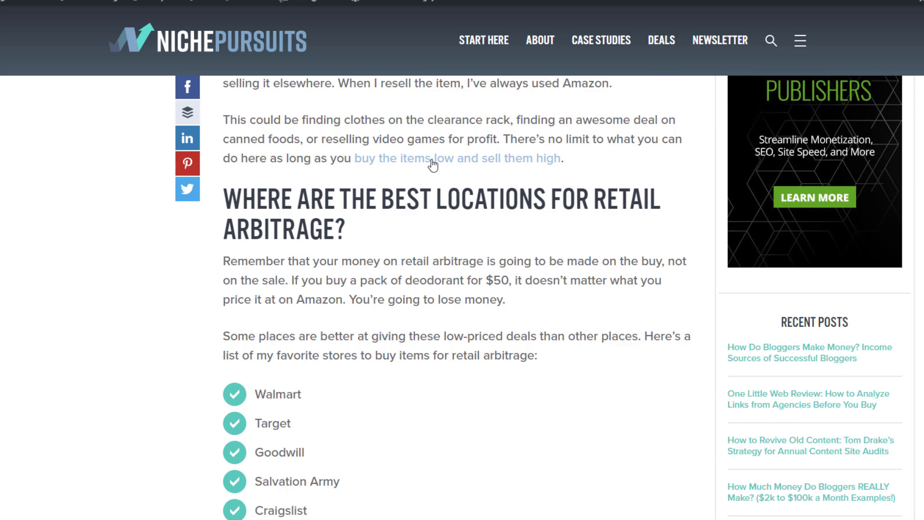
scroll("down", 3)
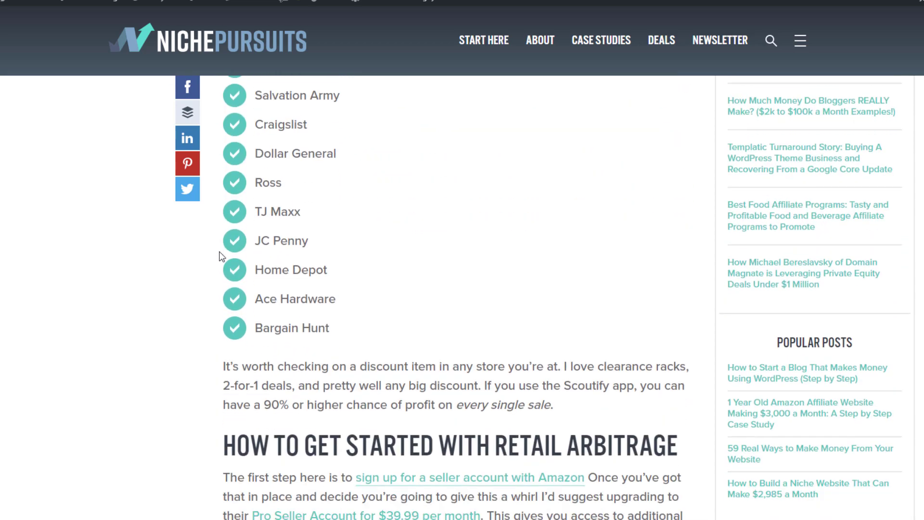
scroll("down", 3)
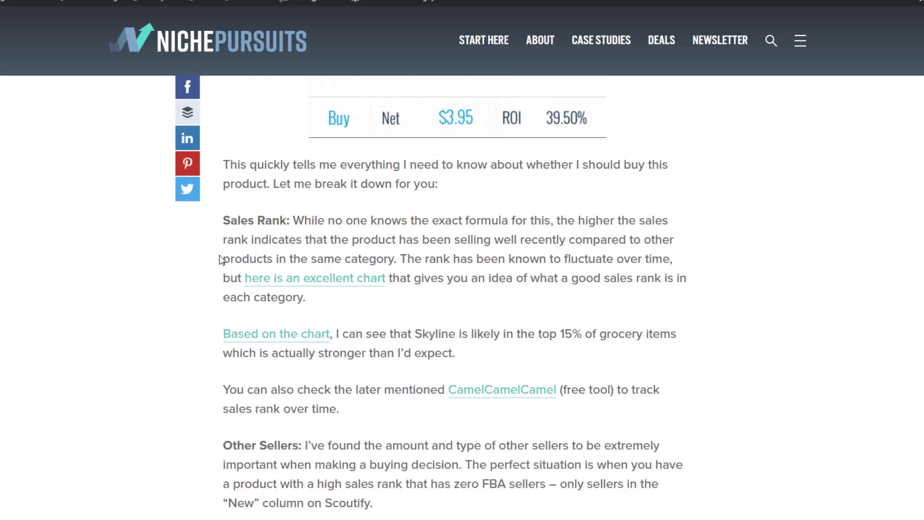
scroll("down", 3)
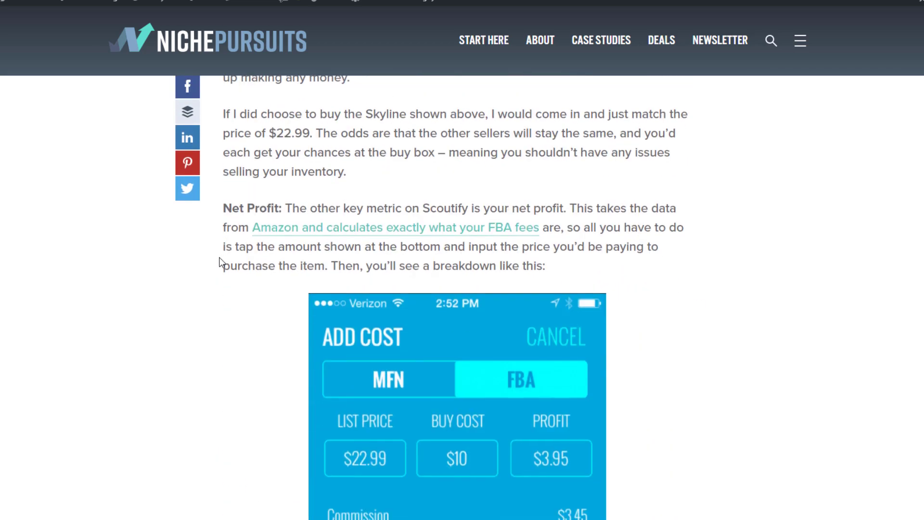
scroll("down", 3)
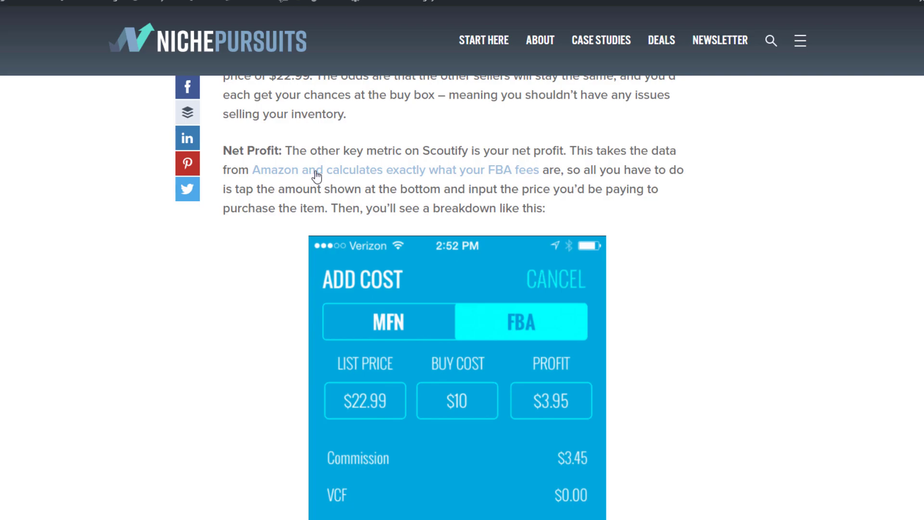
mouse_move(326, 177)
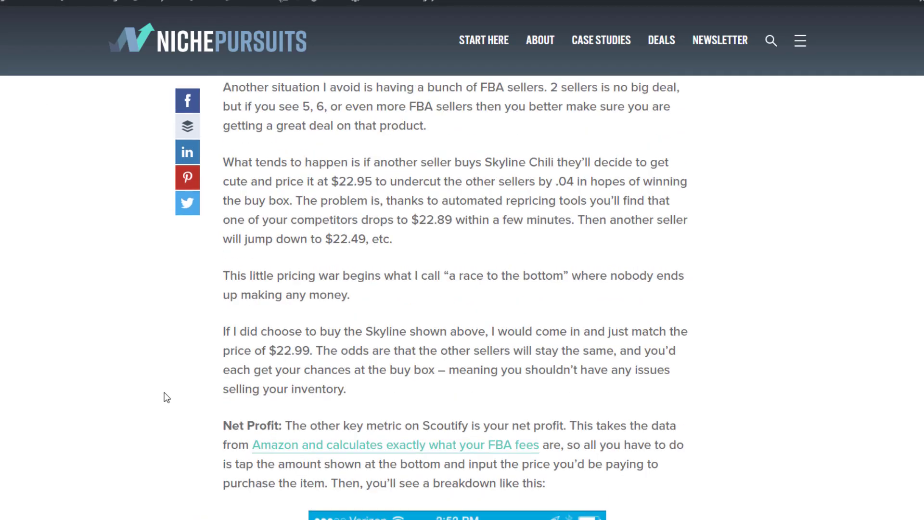
scroll("up", 3)
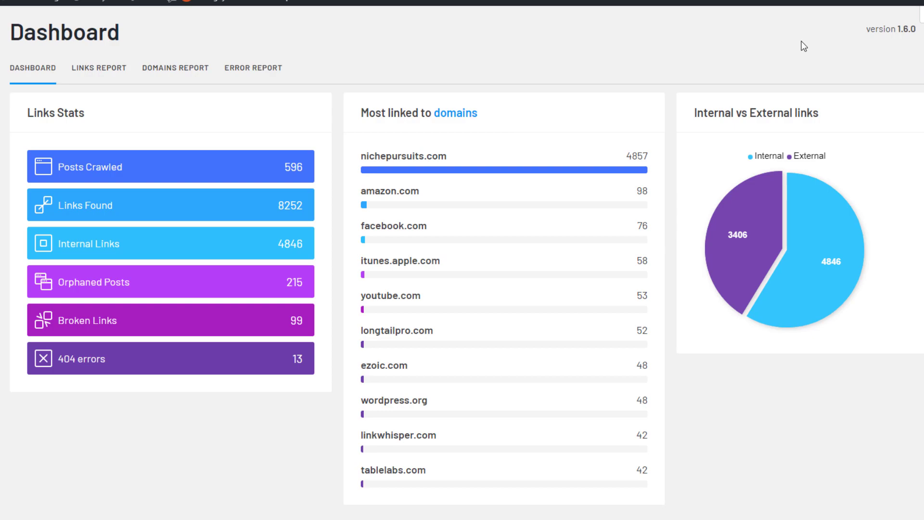
mouse_move(868, 29)
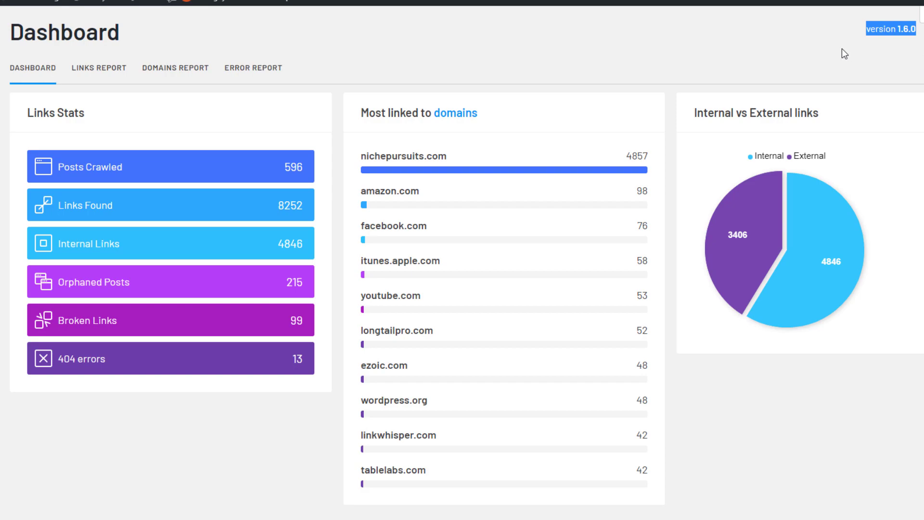
mouse_move(719, 50)
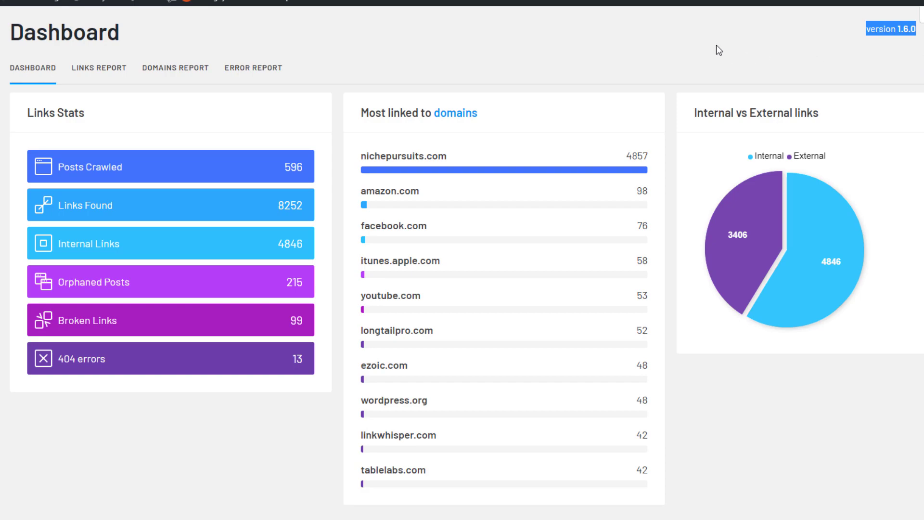
mouse_move(377, 95)
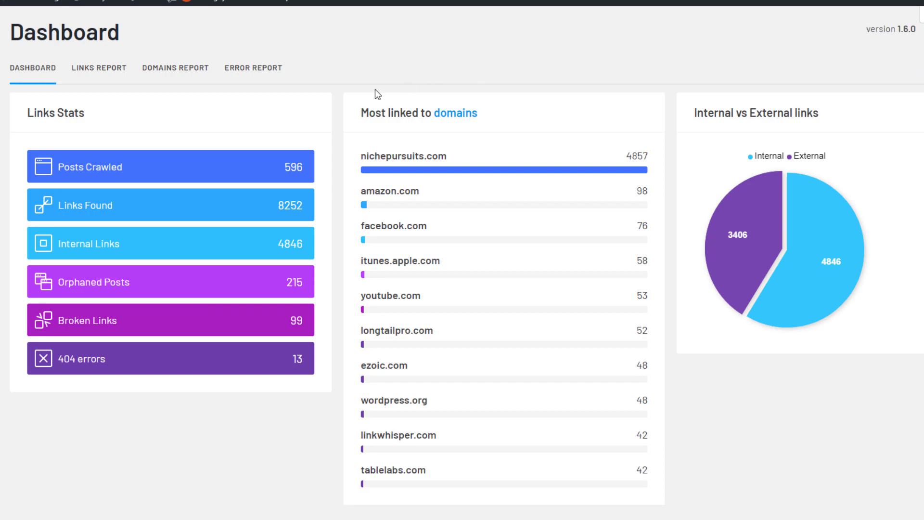
mouse_move(70, 428)
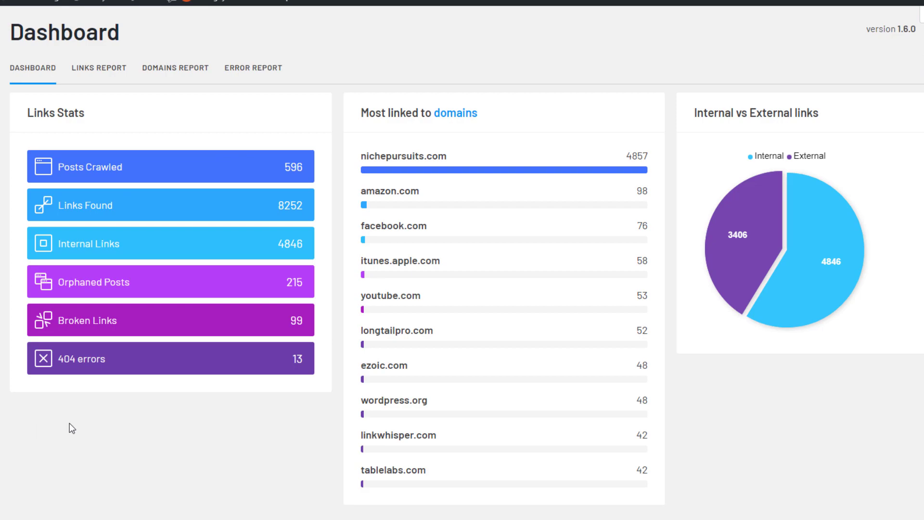
mouse_move(78, 440)
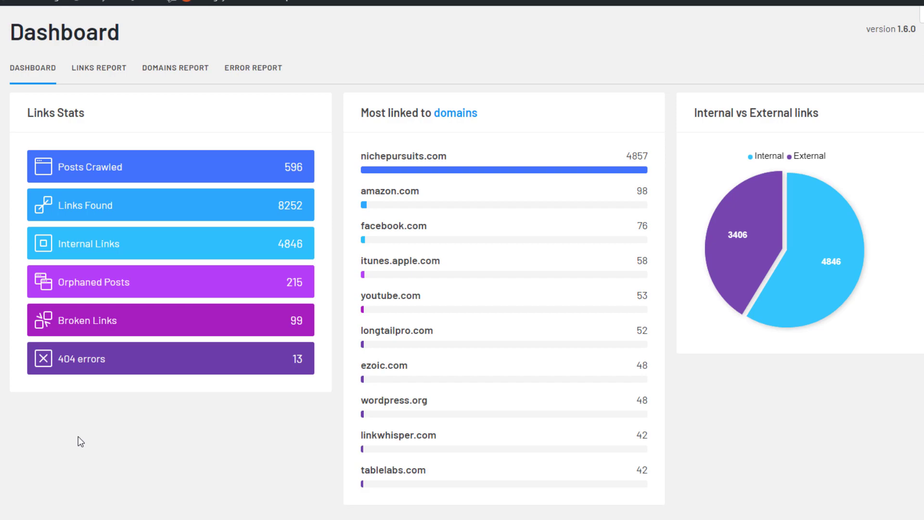
mouse_move(85, 443)
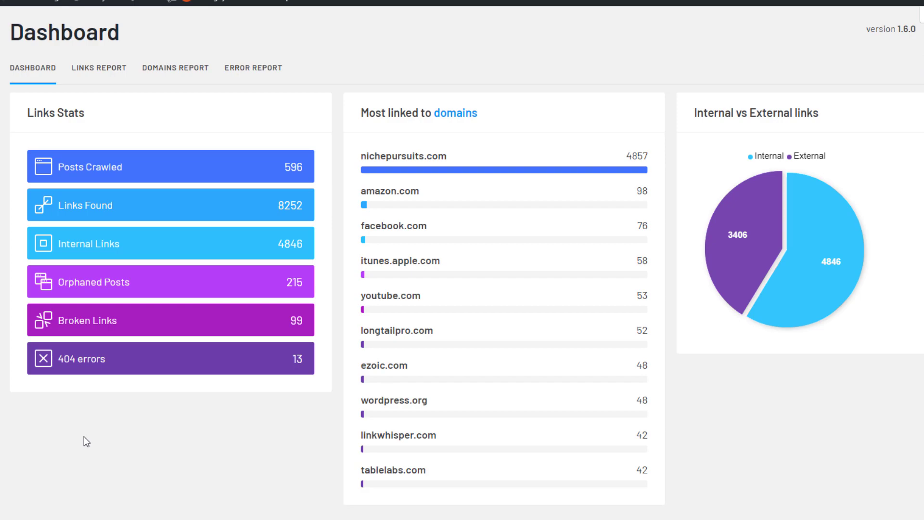